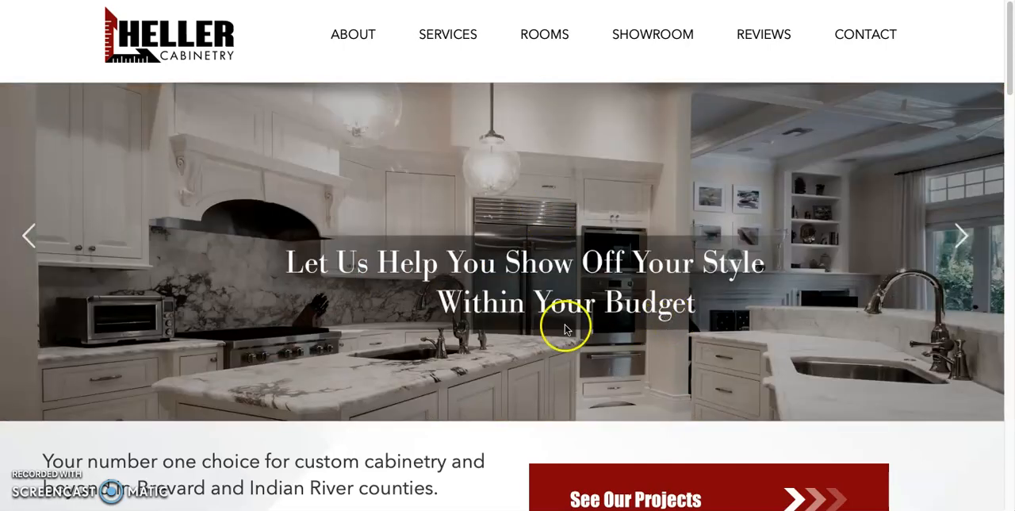
{"action": "scroll", "scroll_direction": "down", "scroll_amount": 3}
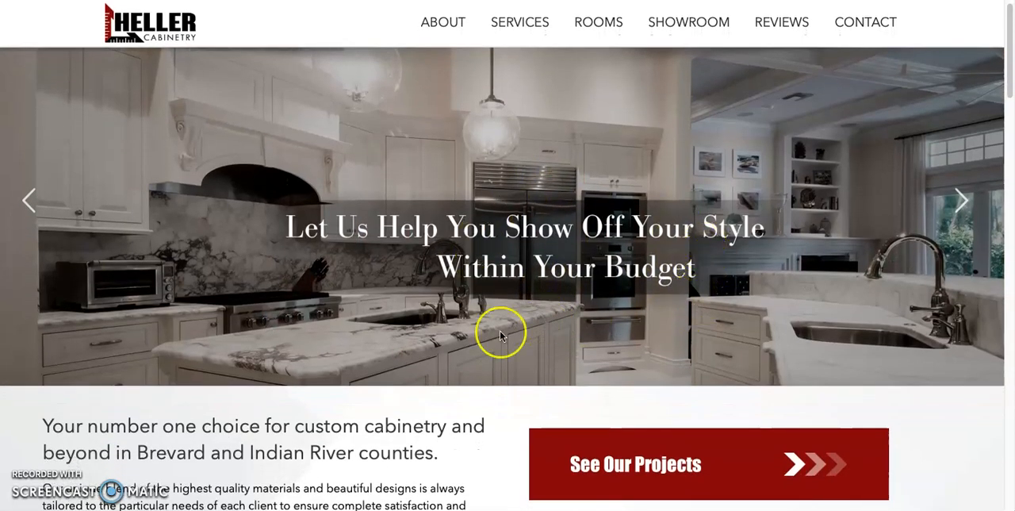
{"action": "scroll", "scroll_direction": "down", "scroll_amount": 3}
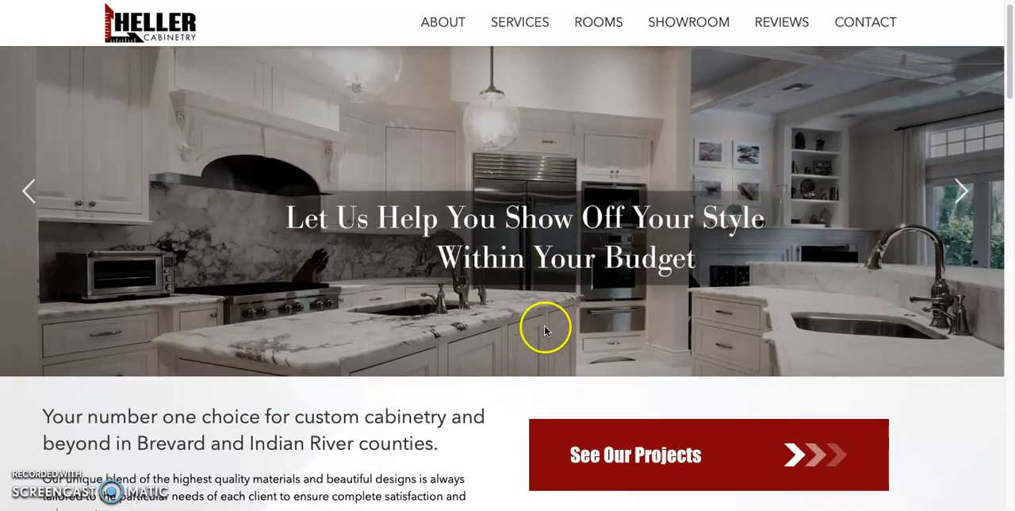
{"action": "scroll", "scroll_direction": "down", "scroll_amount": 3}
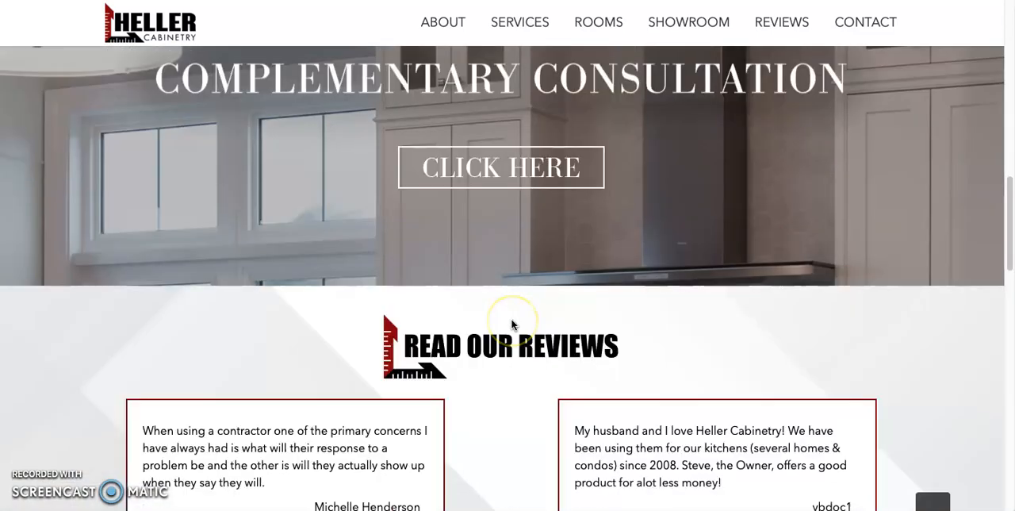
{"action": "scroll", "scroll_direction": "down", "scroll_amount": 3}
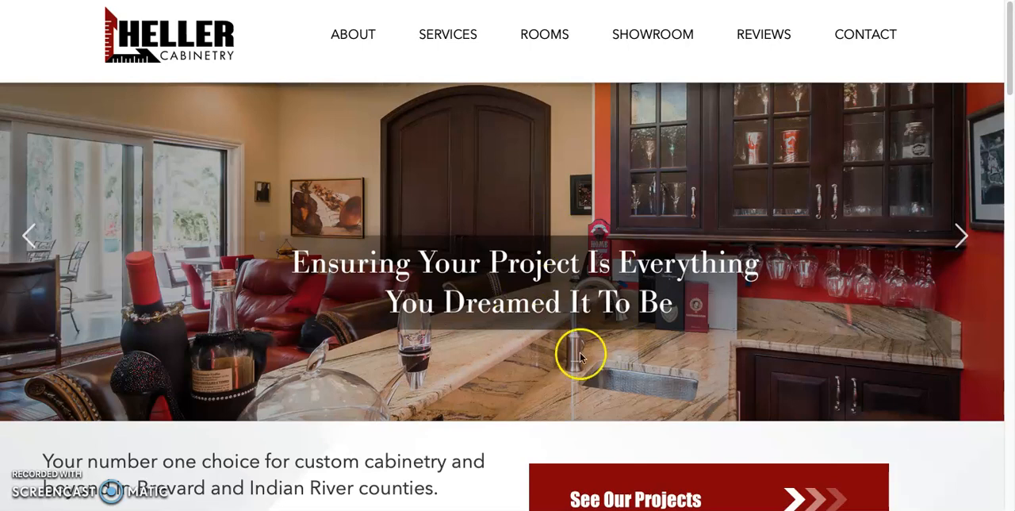
{"action": "mouse_move", "coordinate": [619, 282]}
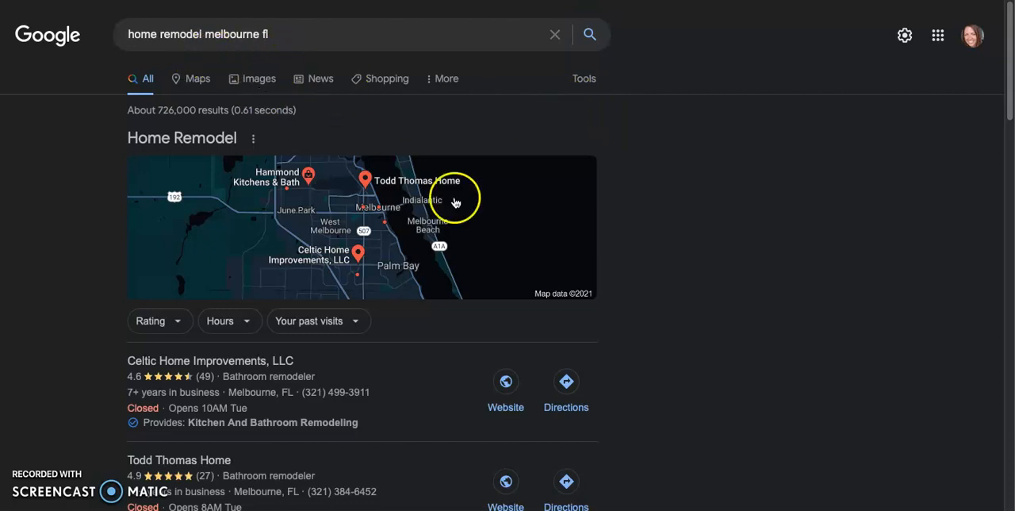
{"action": "scroll", "scroll_direction": "down", "scroll_amount": 3}
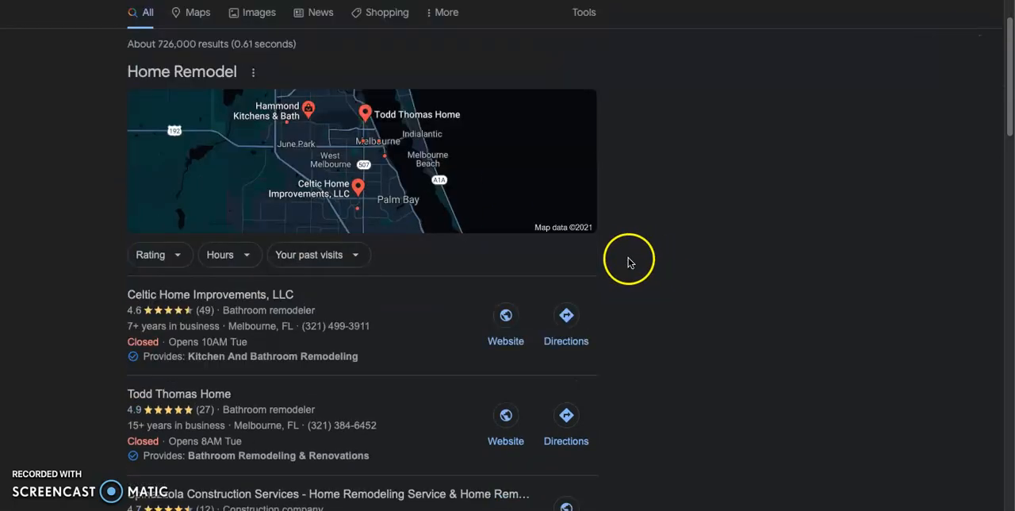
{"action": "scroll", "scroll_direction": "down", "scroll_amount": 3}
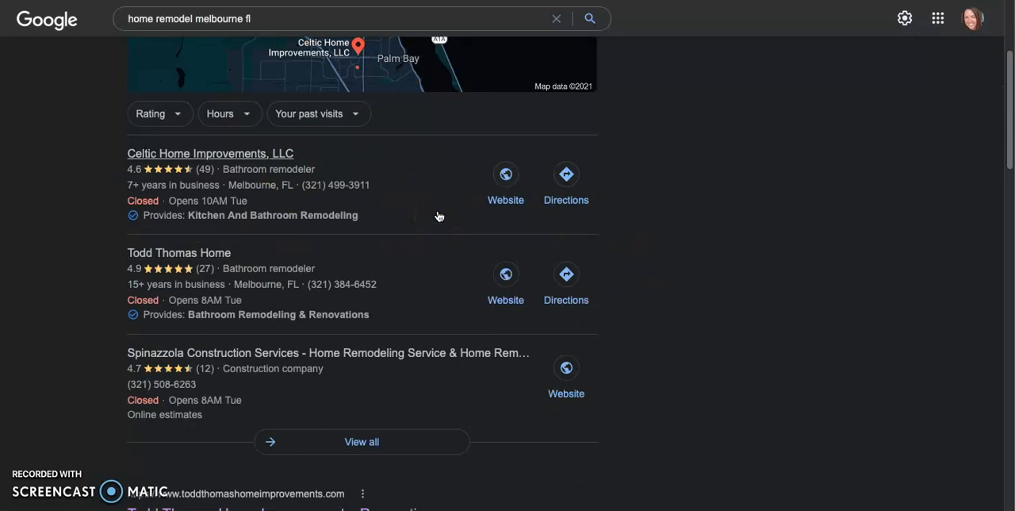
{"action": "mouse_move", "coordinate": [438, 216]}
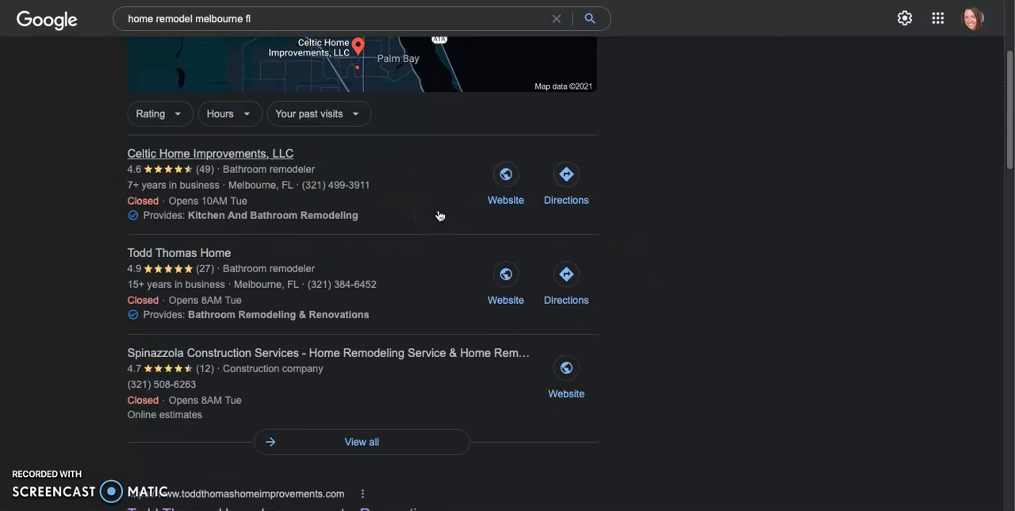
{"action": "mouse_move", "coordinate": [381, 190]}
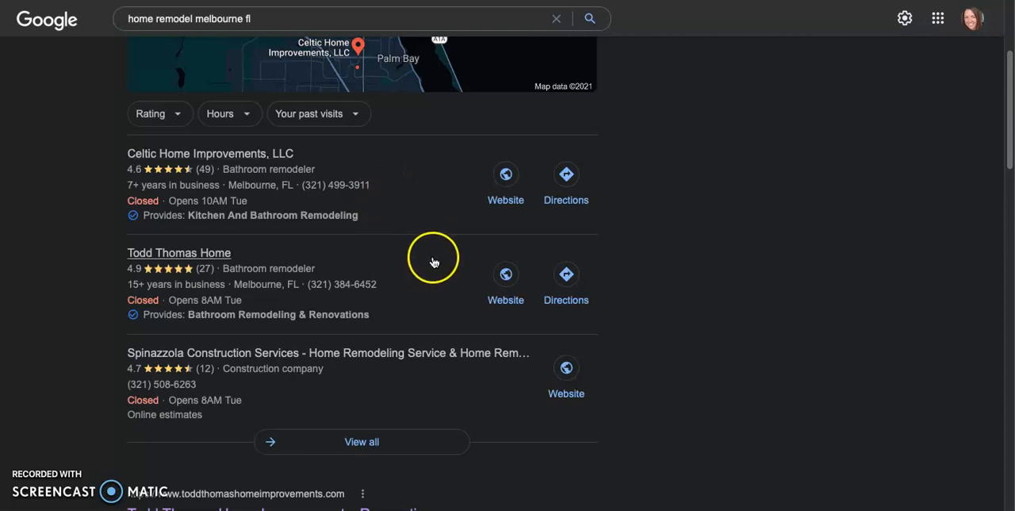
{"action": "mouse_move", "coordinate": [394, 222]}
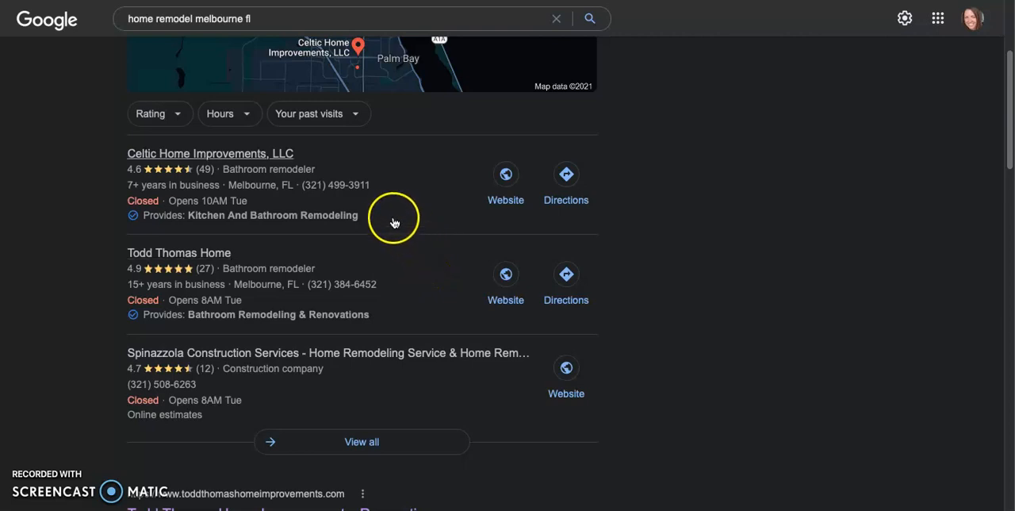
{"action": "mouse_move", "coordinate": [411, 203]}
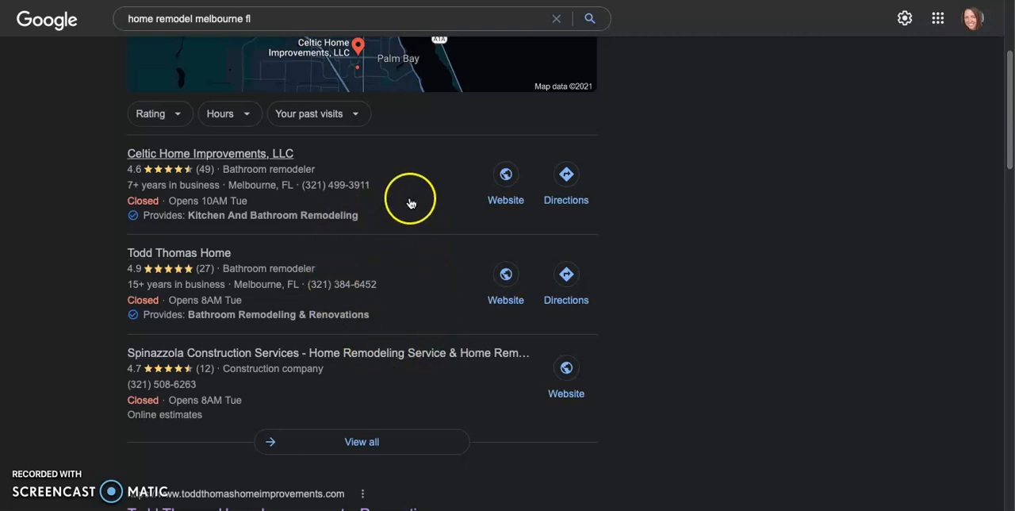
{"action": "mouse_move", "coordinate": [434, 297]}
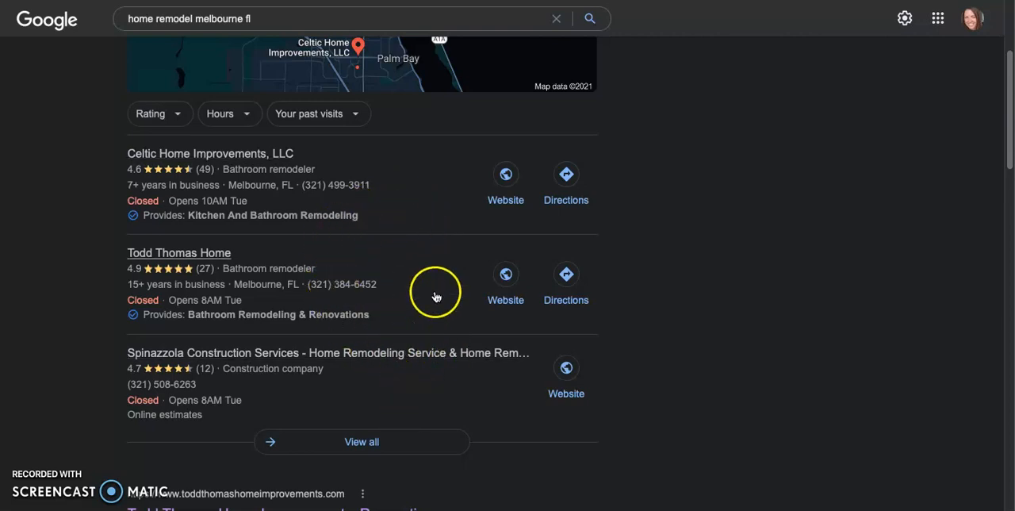
{"action": "mouse_move", "coordinate": [438, 265]}
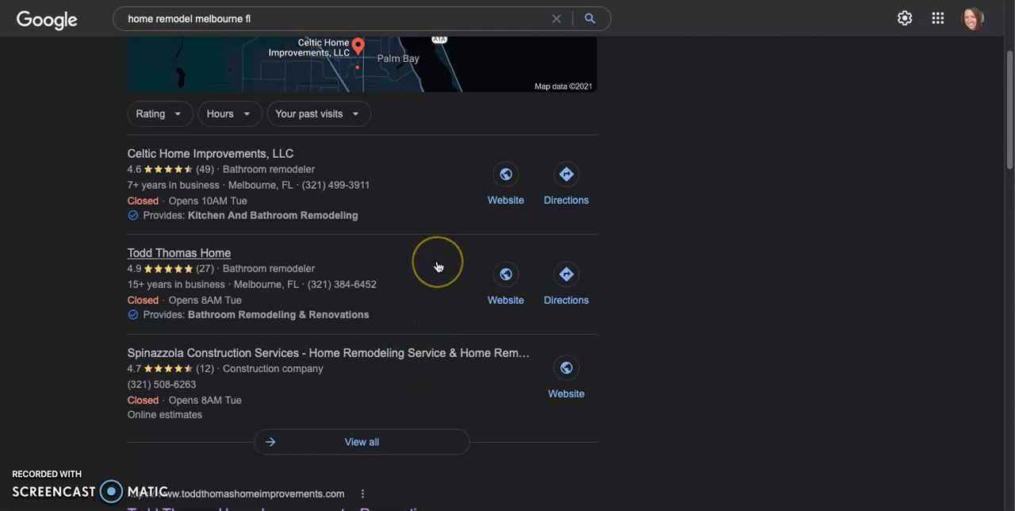
{"action": "mouse_move", "coordinate": [400, 441]}
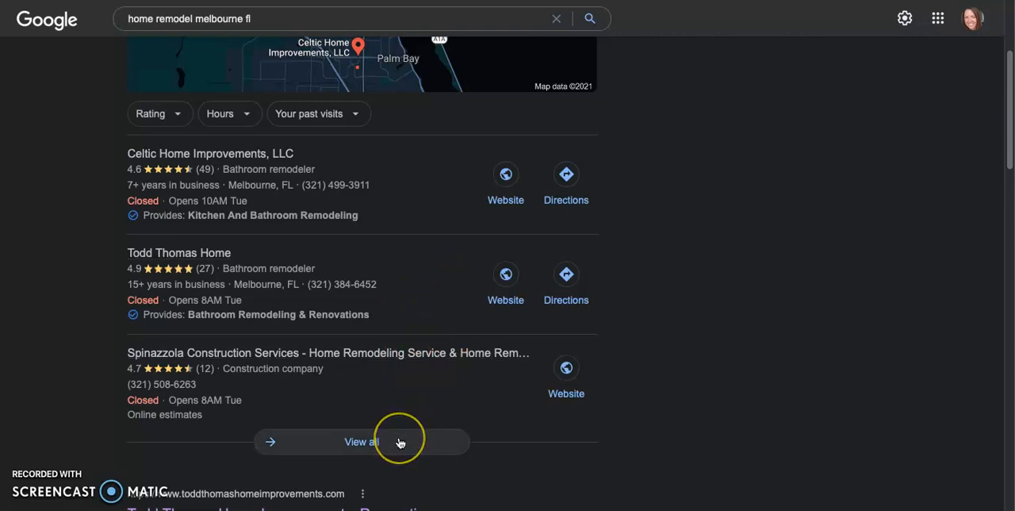
{"action": "mouse_move", "coordinate": [611, 355]}
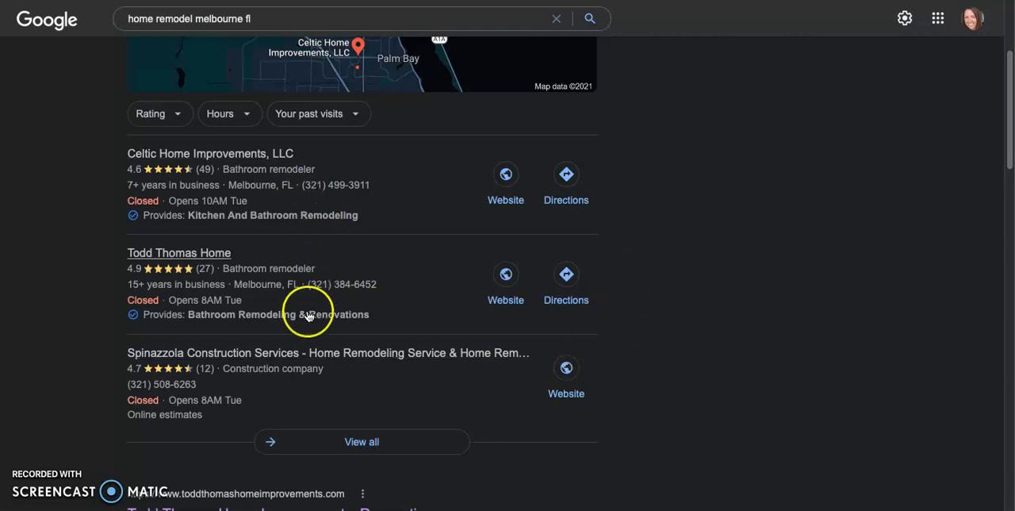
{"action": "mouse_move", "coordinate": [320, 235]}
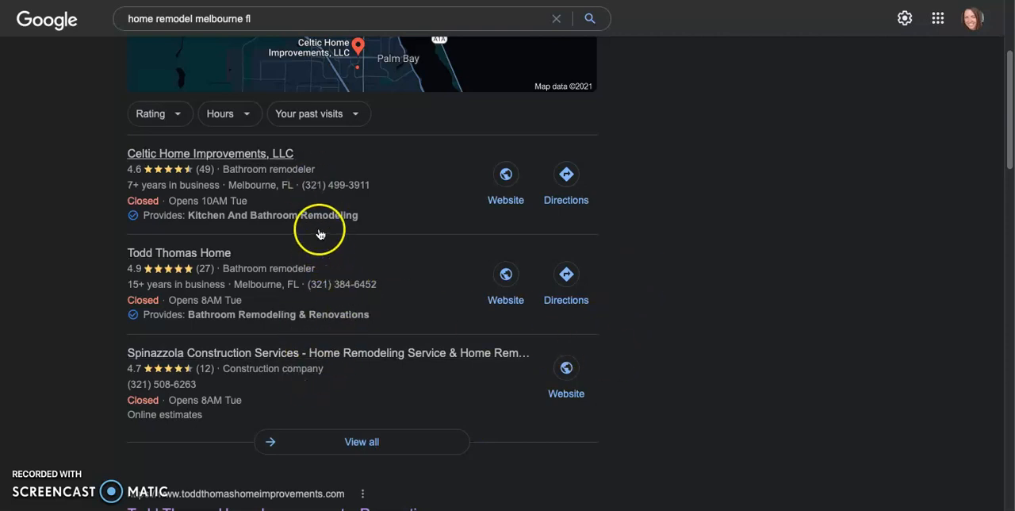
{"action": "mouse_move", "coordinate": [247, 425]}
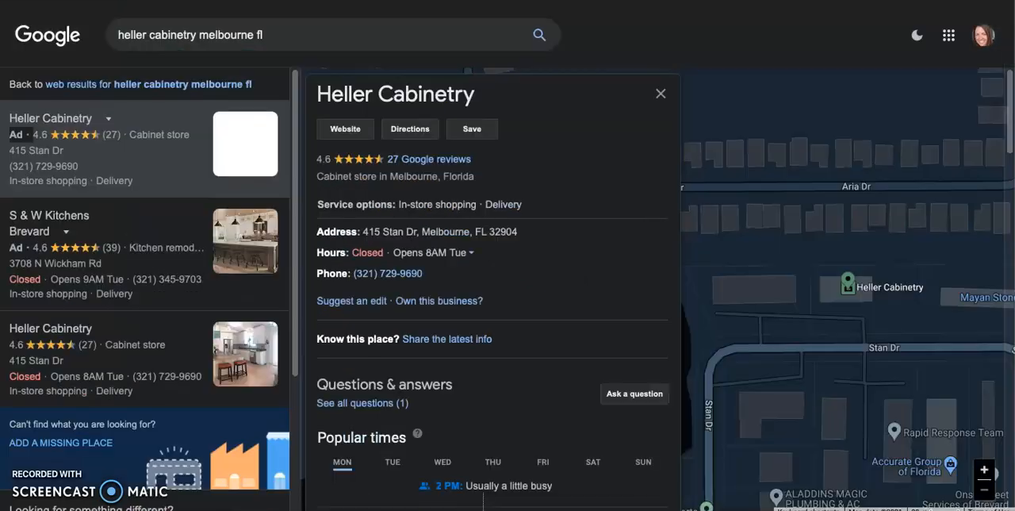
{"action": "mouse_move", "coordinate": [542, 87]}
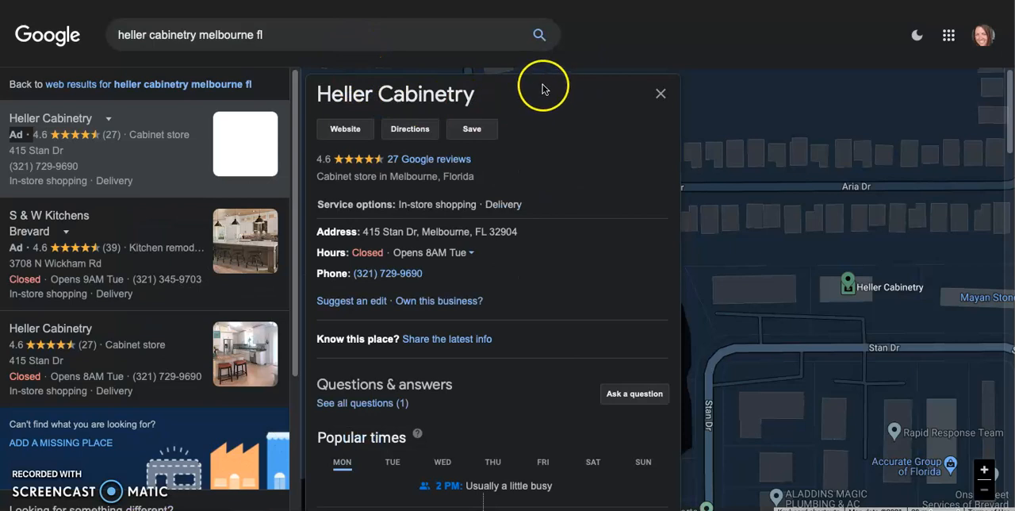
{"action": "mouse_move", "coordinate": [543, 260]}
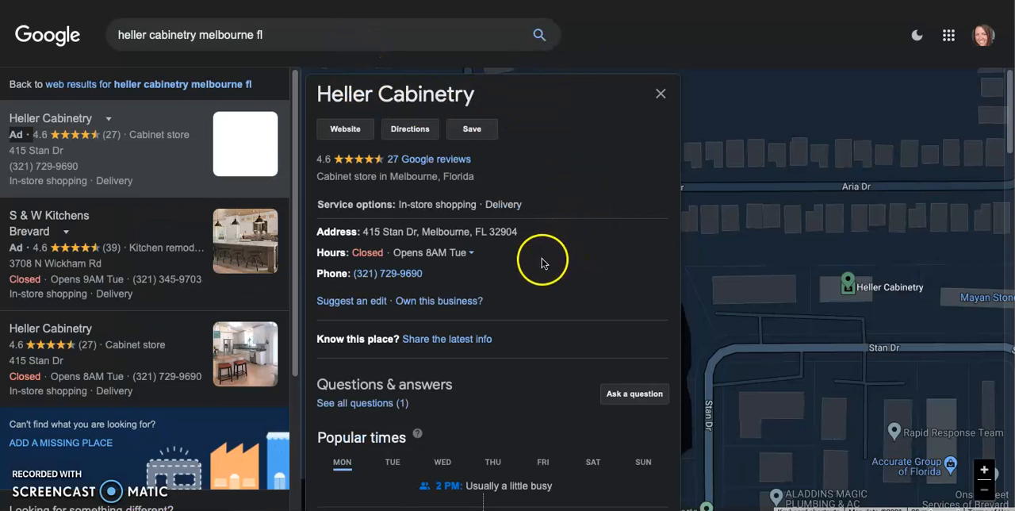
{"action": "mouse_move", "coordinate": [467, 261]}
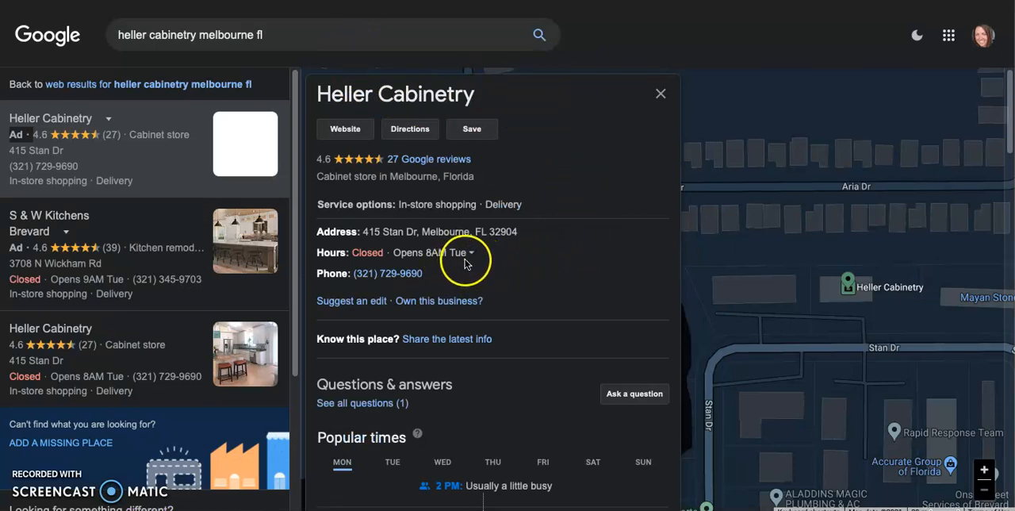
{"action": "mouse_move", "coordinate": [468, 262]}
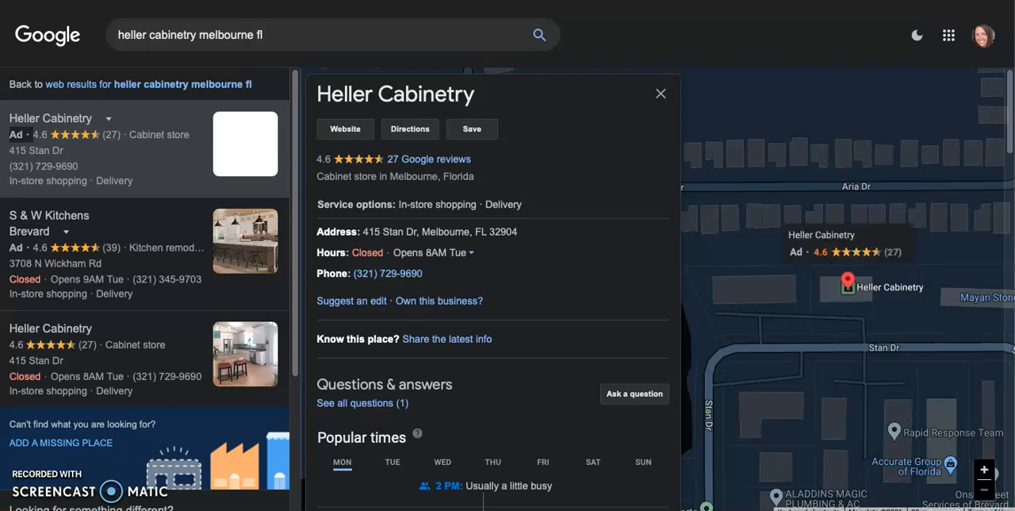
{"action": "scroll", "scroll_direction": "down", "scroll_amount": 3}
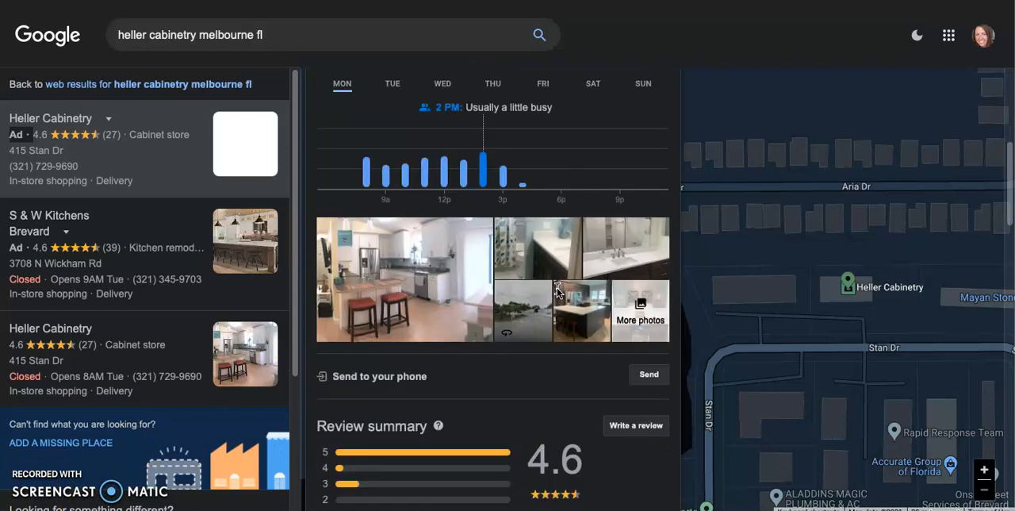
{"action": "scroll", "scroll_direction": "down", "scroll_amount": 3}
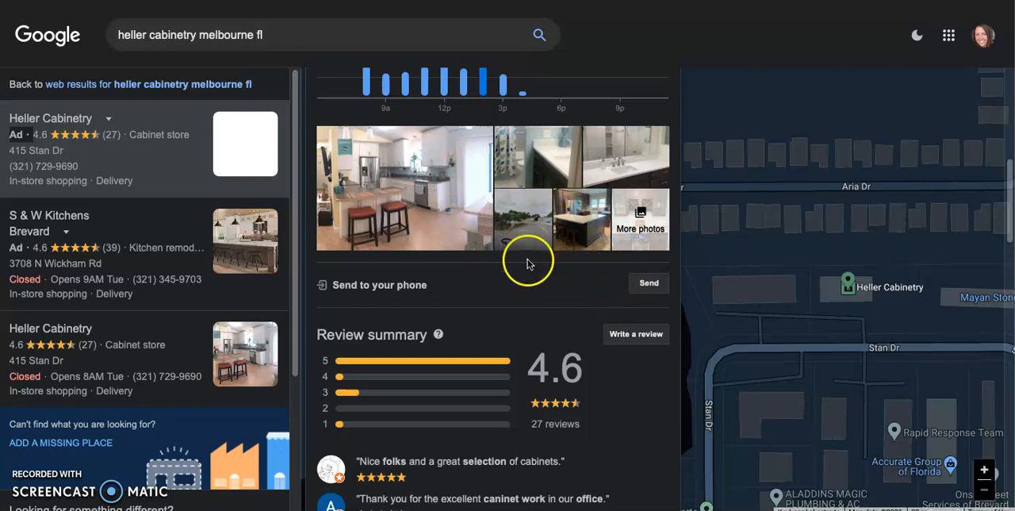
{"action": "scroll", "scroll_direction": "down", "scroll_amount": 3}
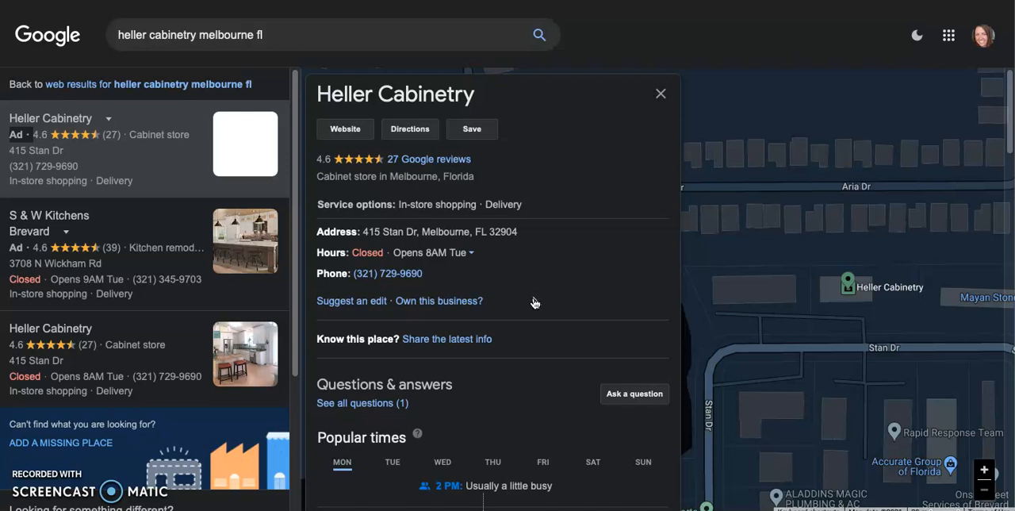
{"action": "mouse_move", "coordinate": [622, 82]}
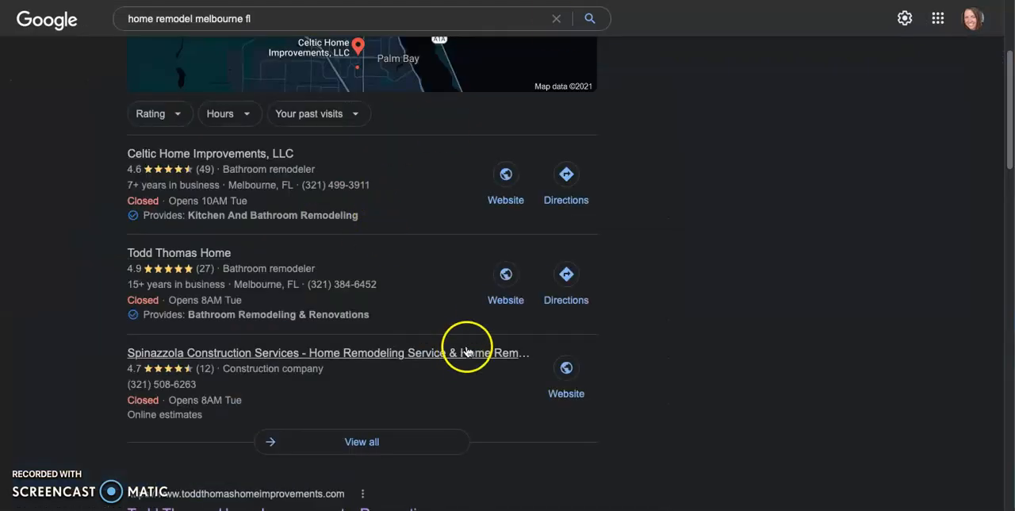
{"action": "scroll", "scroll_direction": "down", "scroll_amount": 3}
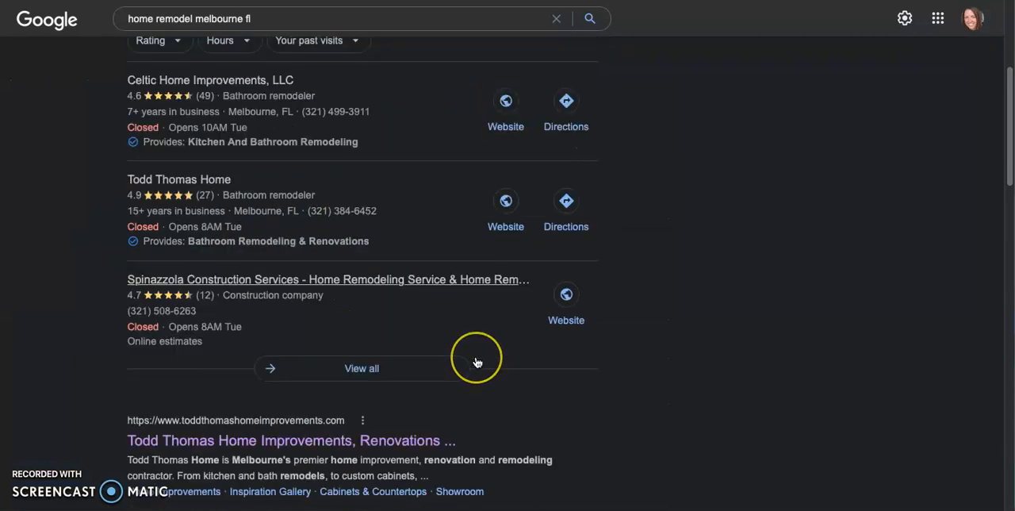
{"action": "scroll", "scroll_direction": "down", "scroll_amount": 3}
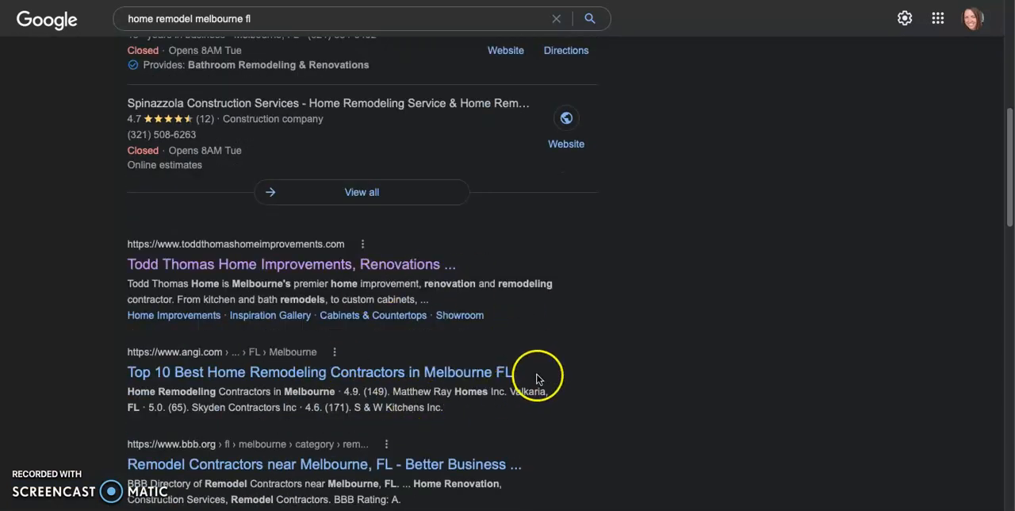
{"action": "scroll", "scroll_direction": "down", "scroll_amount": 3}
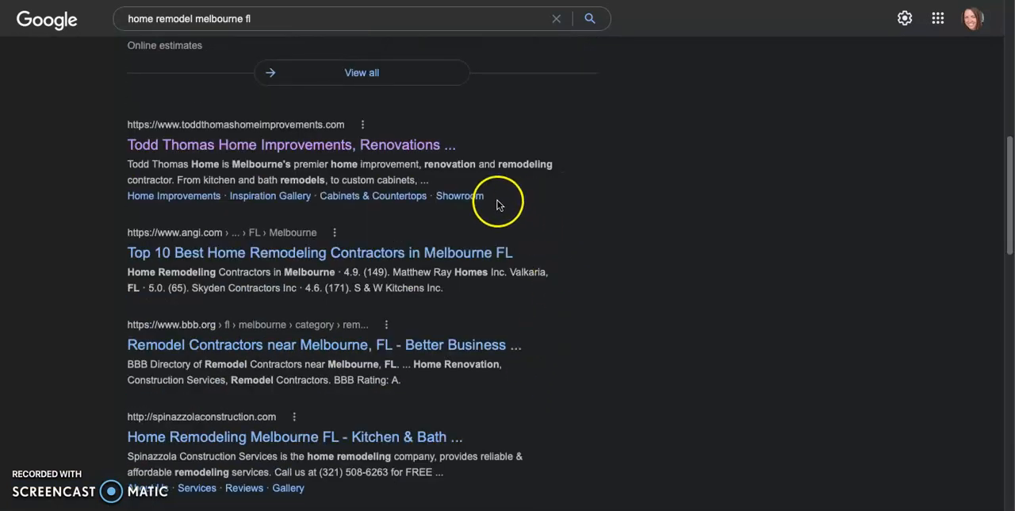
{"action": "mouse_move", "coordinate": [501, 282]}
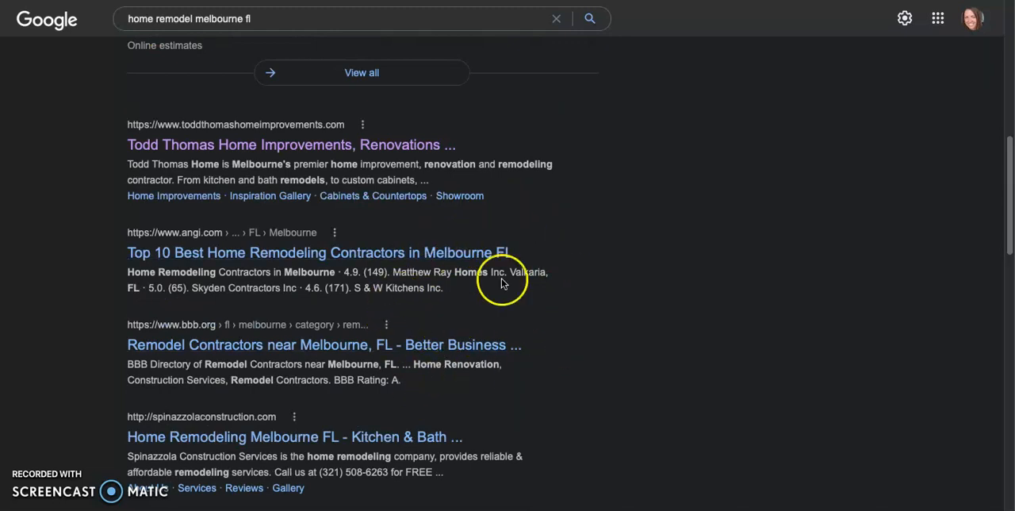
{"action": "mouse_move", "coordinate": [396, 252]}
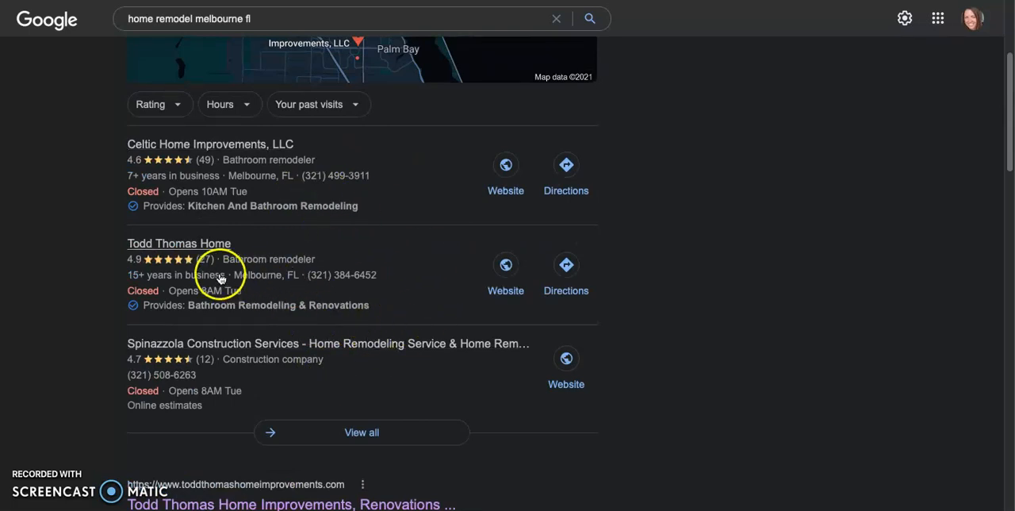
{"action": "mouse_move", "coordinate": [379, 270]}
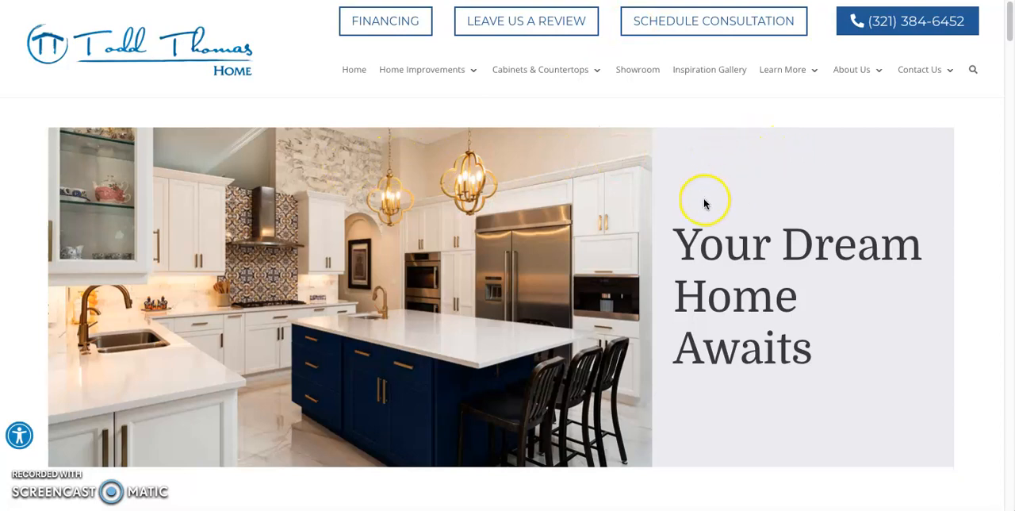
{"action": "scroll", "scroll_direction": "down", "scroll_amount": 3}
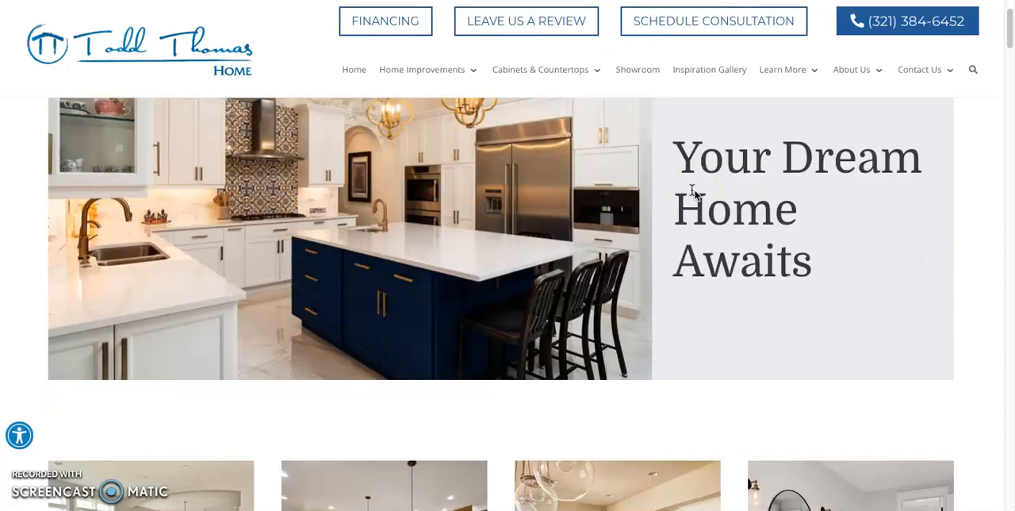
{"action": "scroll", "scroll_direction": "down", "scroll_amount": 3}
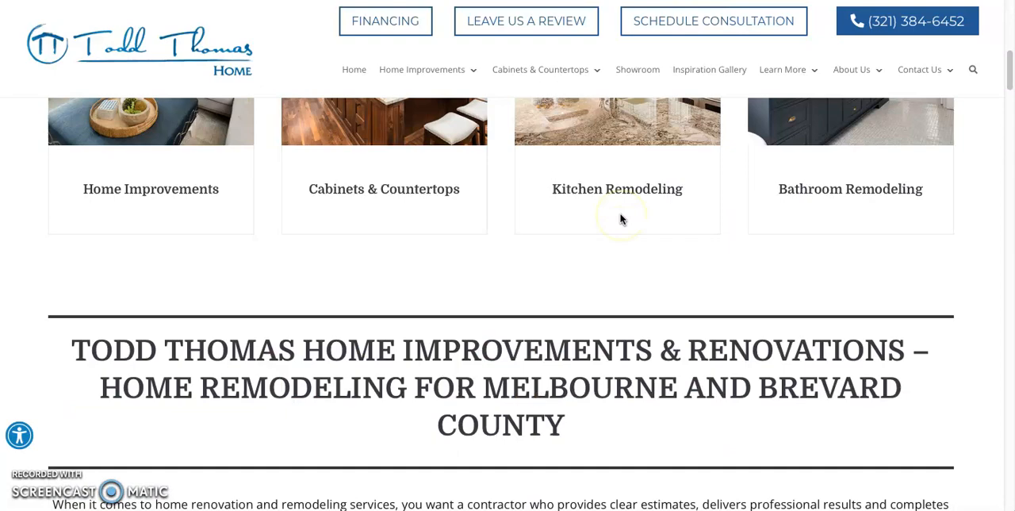
{"action": "scroll", "scroll_direction": "up", "scroll_amount": 3}
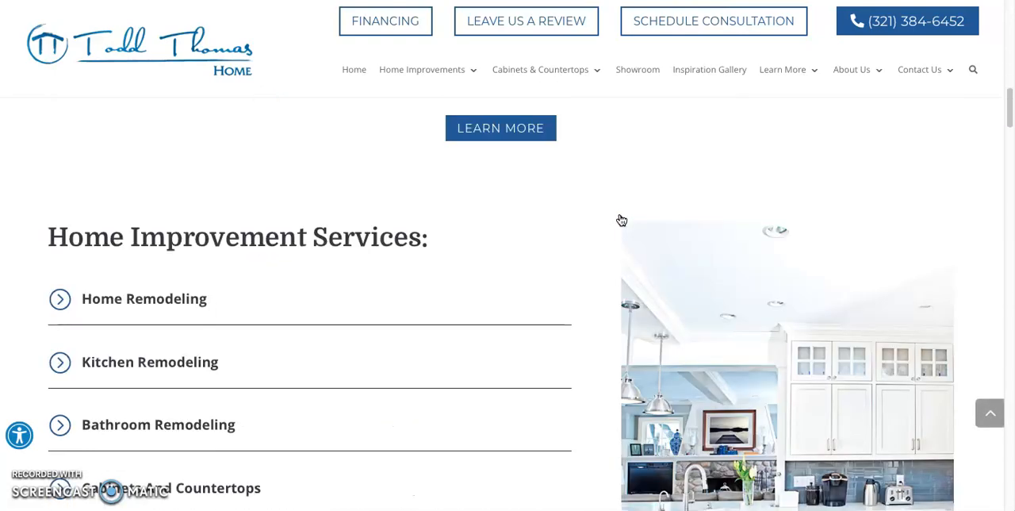
{"action": "scroll", "scroll_direction": "down", "scroll_amount": 3}
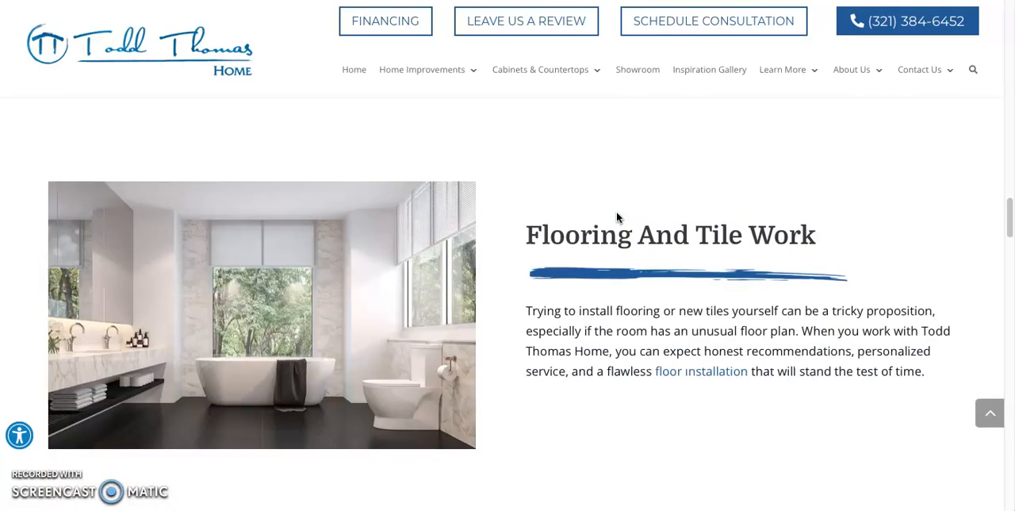
{"action": "scroll", "scroll_direction": "down", "scroll_amount": 3}
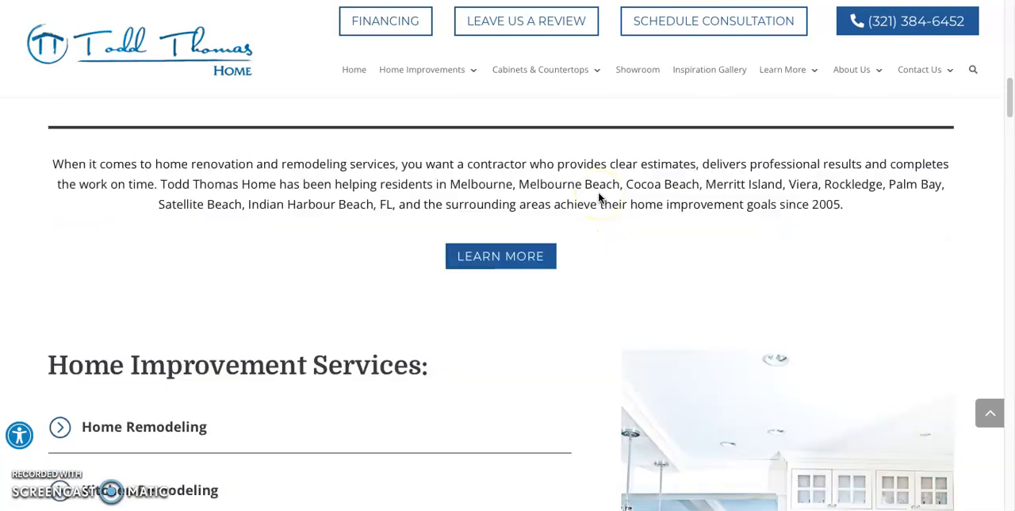
{"action": "scroll", "scroll_direction": "up", "scroll_amount": 3}
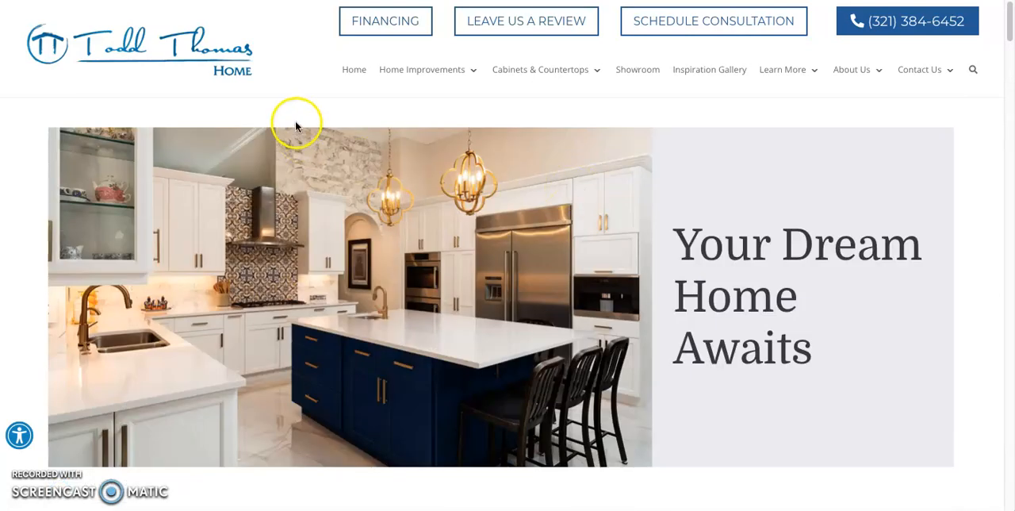
{"action": "mouse_move", "coordinate": [294, 142]}
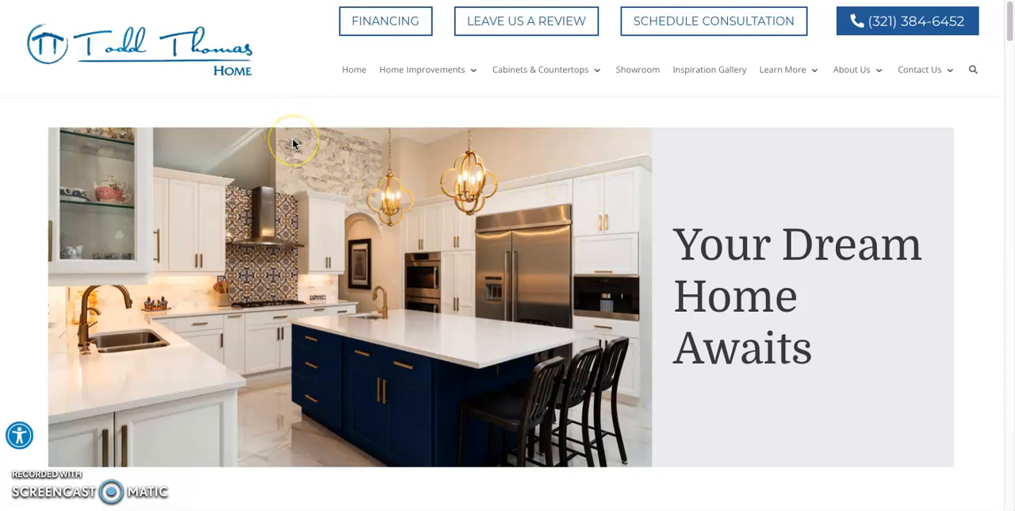
{"action": "mouse_move", "coordinate": [540, 127]}
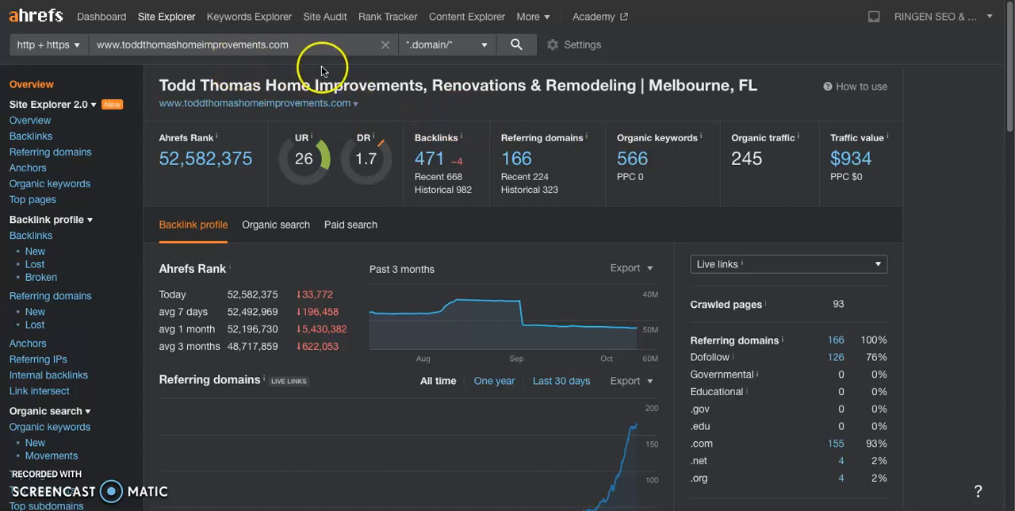
{"action": "mouse_move", "coordinate": [443, 121]}
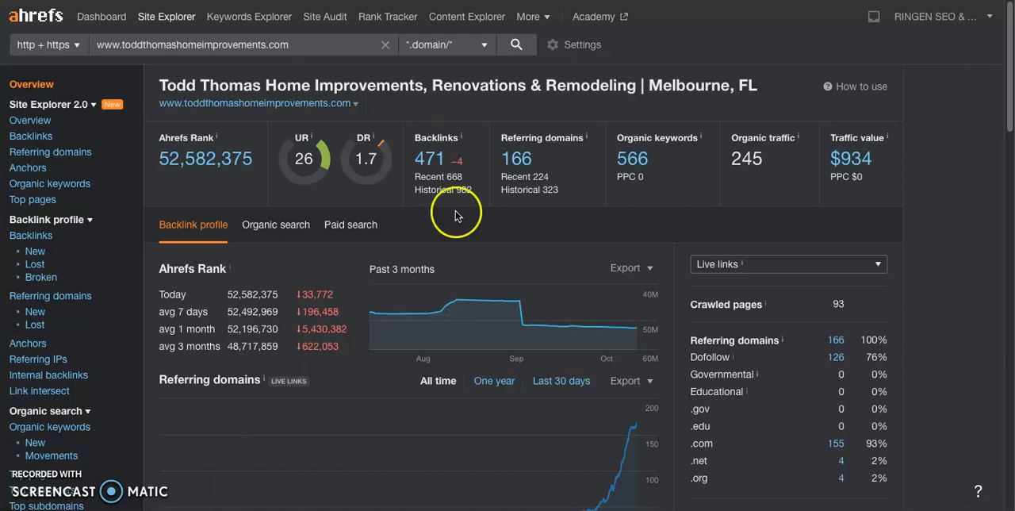
{"action": "mouse_move", "coordinate": [325, 183]}
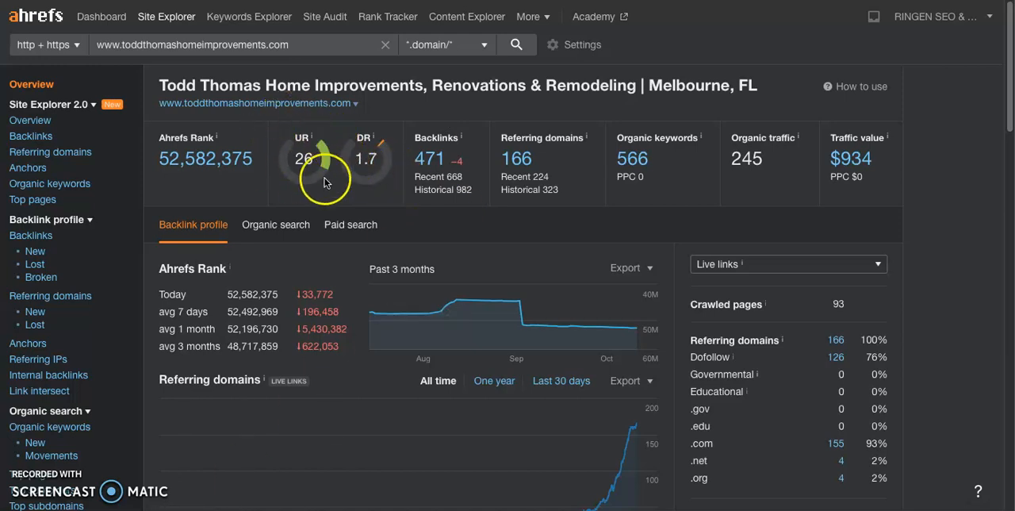
{"action": "mouse_move", "coordinate": [395, 177]}
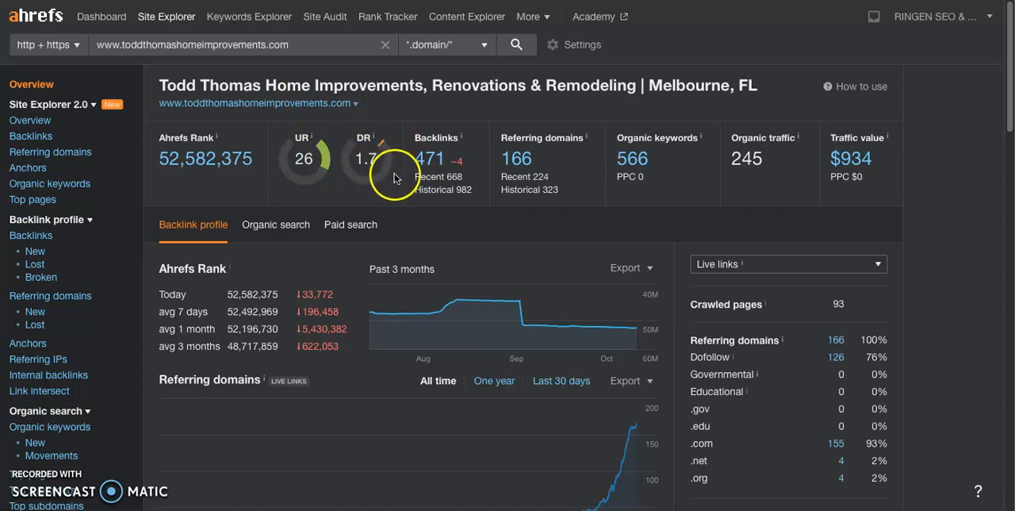
{"action": "mouse_move", "coordinate": [393, 183]}
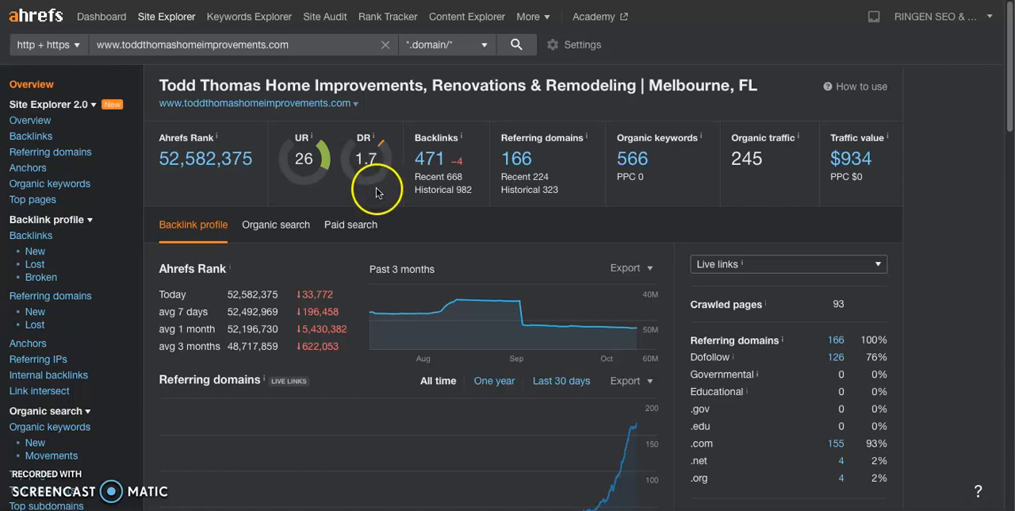
{"action": "mouse_move", "coordinate": [480, 200]}
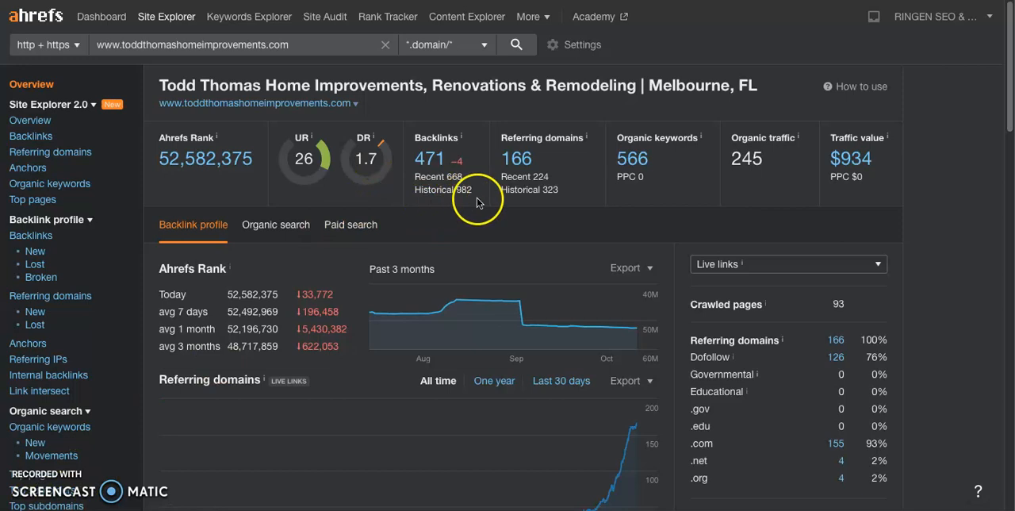
{"action": "mouse_move", "coordinate": [489, 175]}
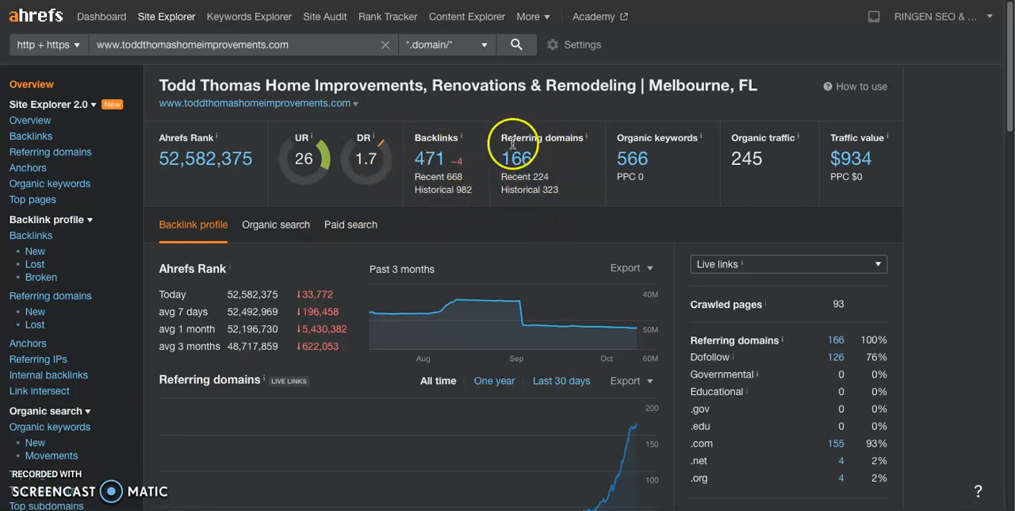
{"action": "mouse_move", "coordinate": [555, 171]}
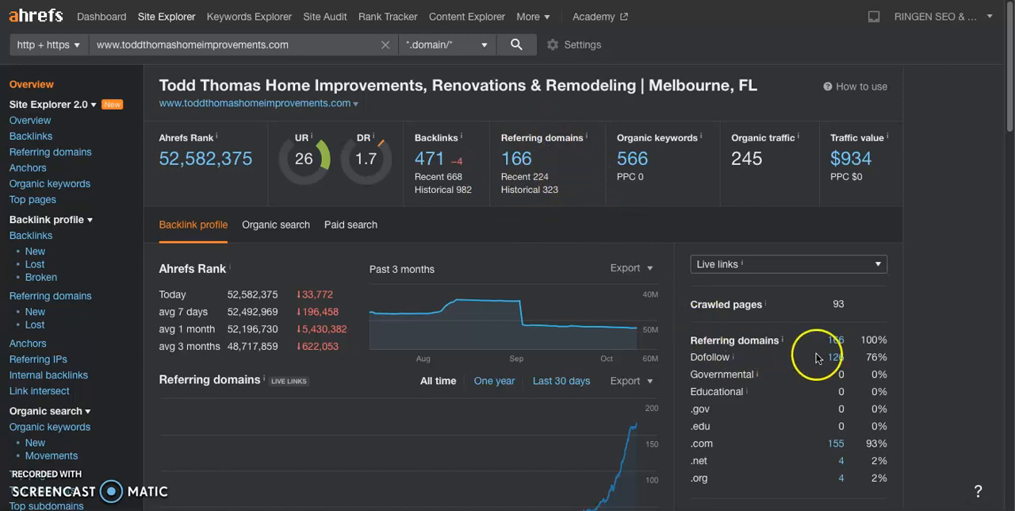
{"action": "mouse_move", "coordinate": [839, 368]}
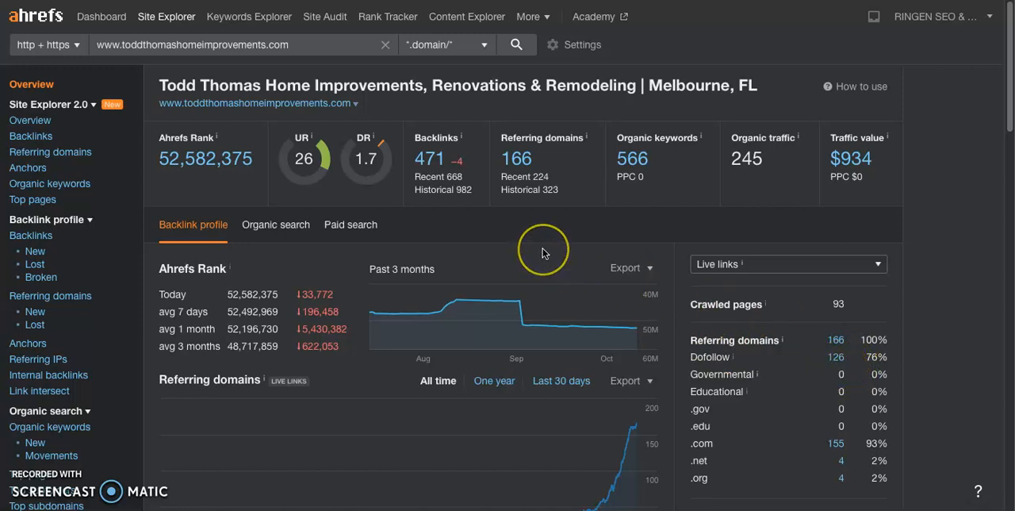
{"action": "mouse_move", "coordinate": [544, 252]}
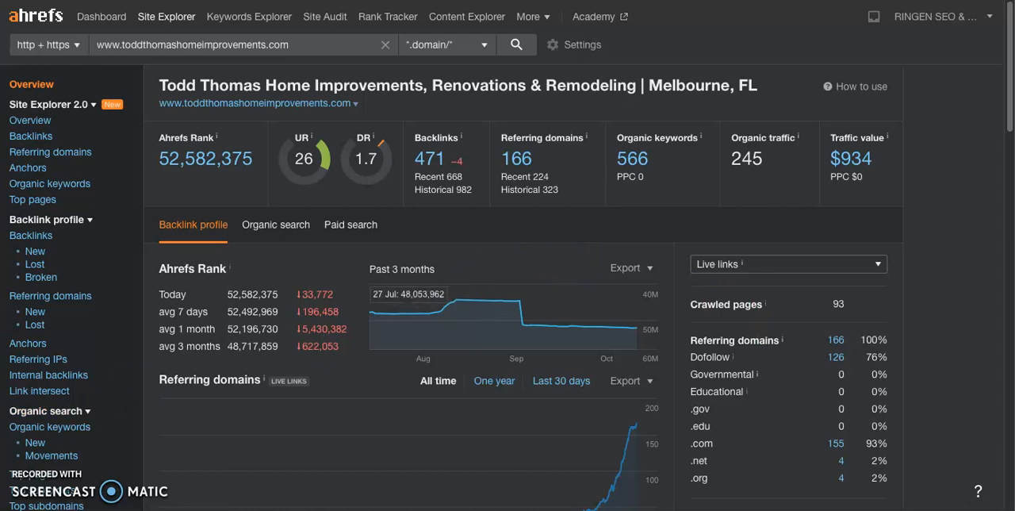
{"action": "mouse_move", "coordinate": [546, 267]}
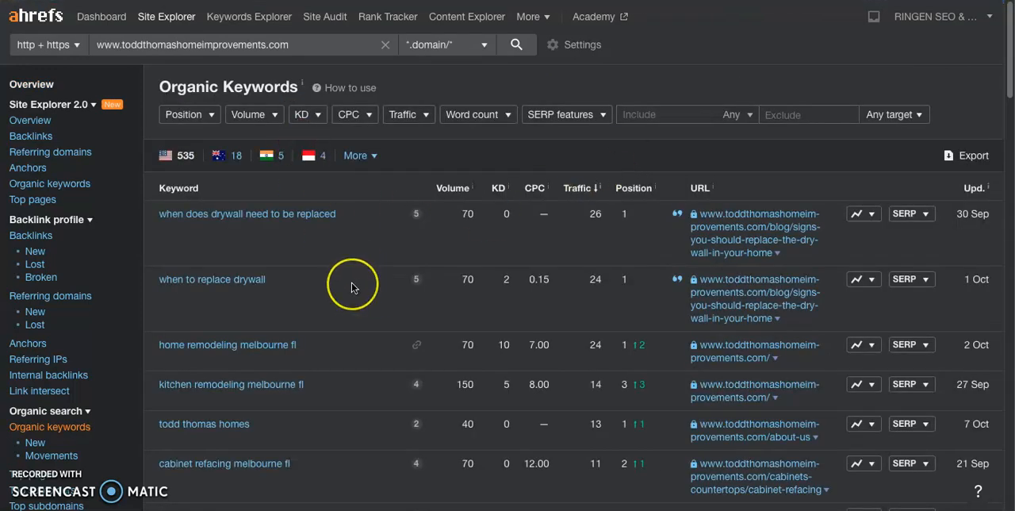
{"action": "scroll", "scroll_direction": "down", "scroll_amount": 3}
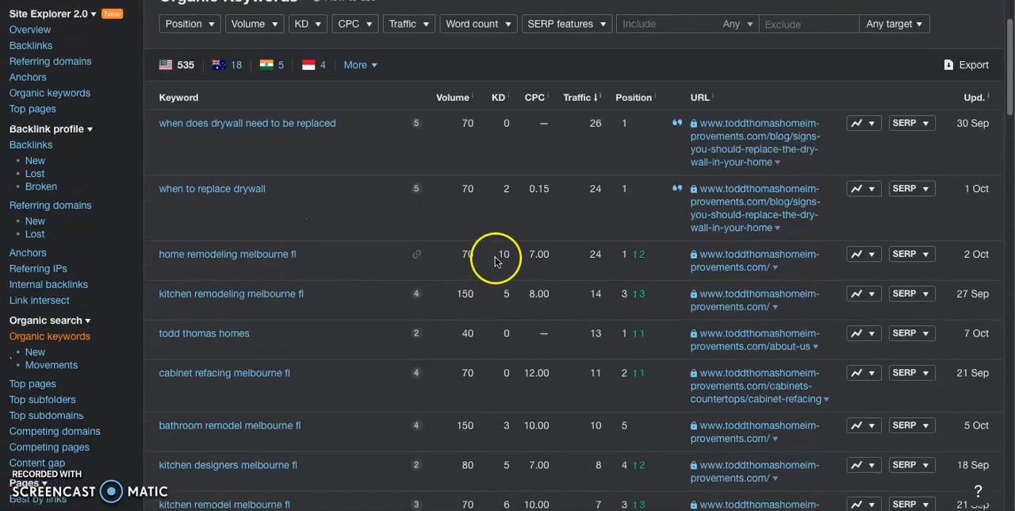
{"action": "mouse_move", "coordinate": [486, 299]}
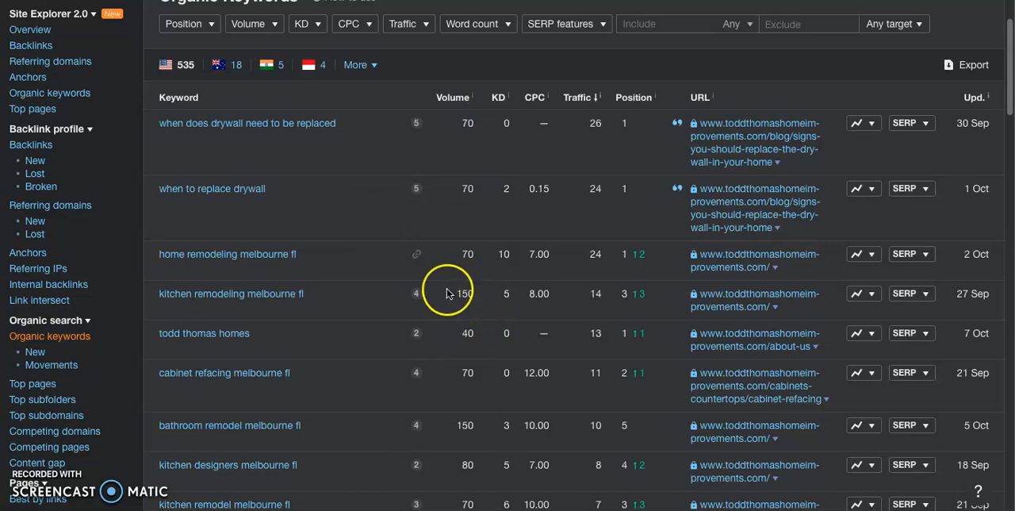
{"action": "mouse_move", "coordinate": [277, 323]}
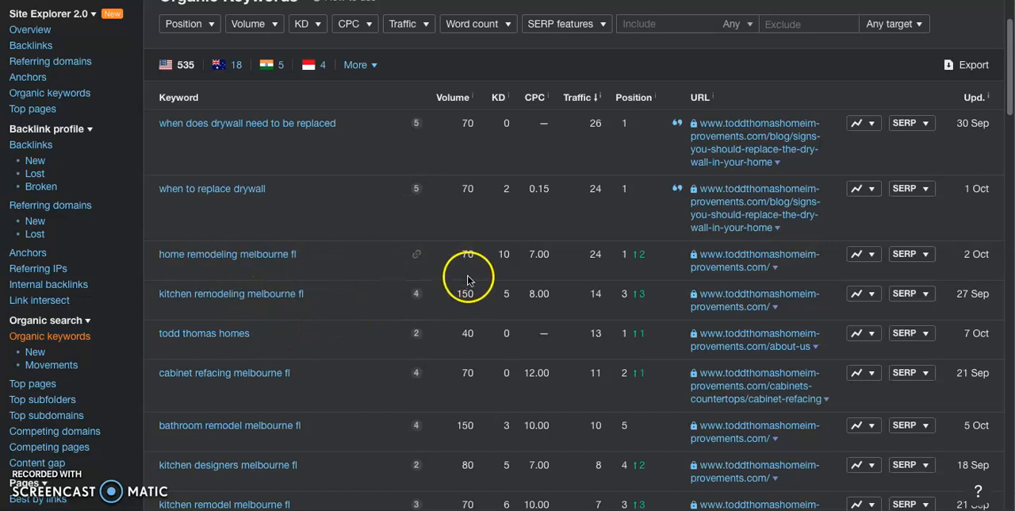
{"action": "mouse_move", "coordinate": [206, 314]}
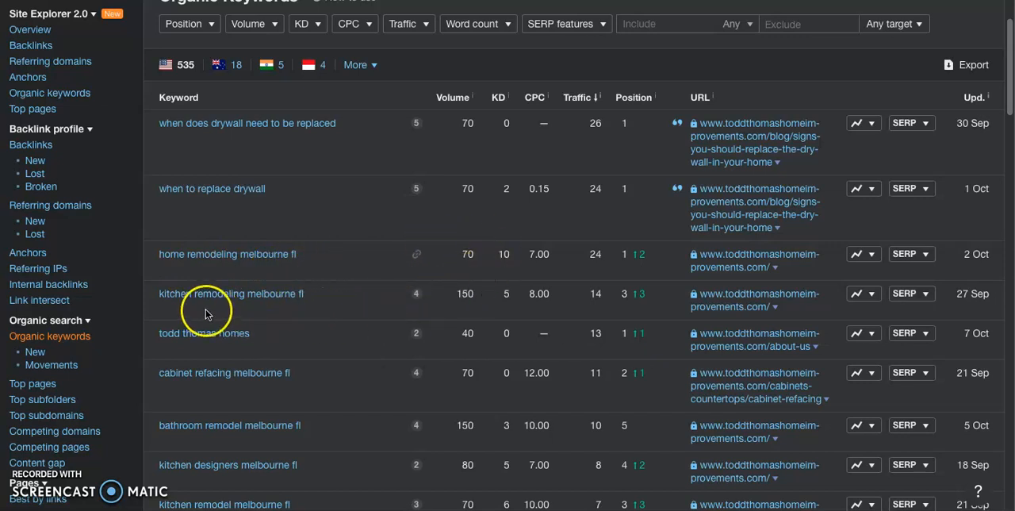
{"action": "mouse_move", "coordinate": [438, 285]}
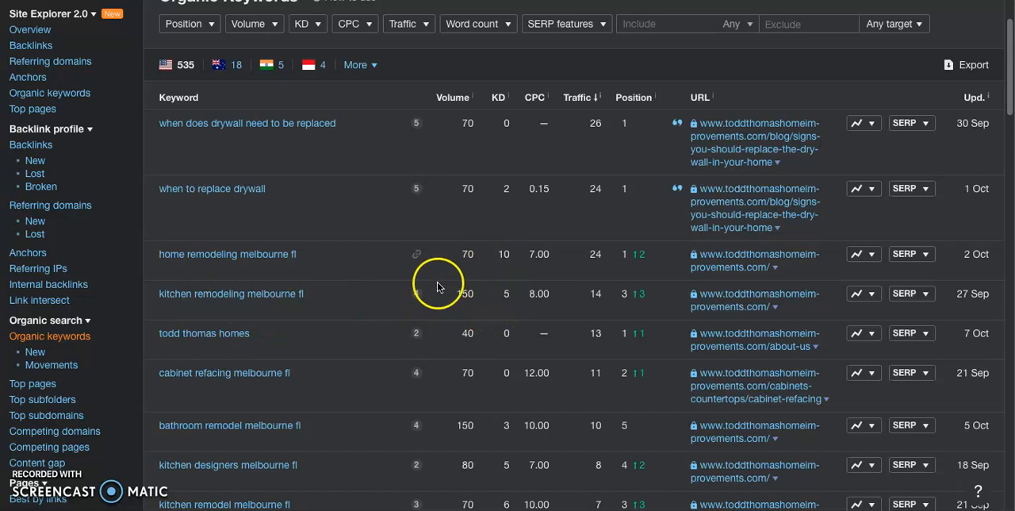
{"action": "mouse_move", "coordinate": [321, 400]}
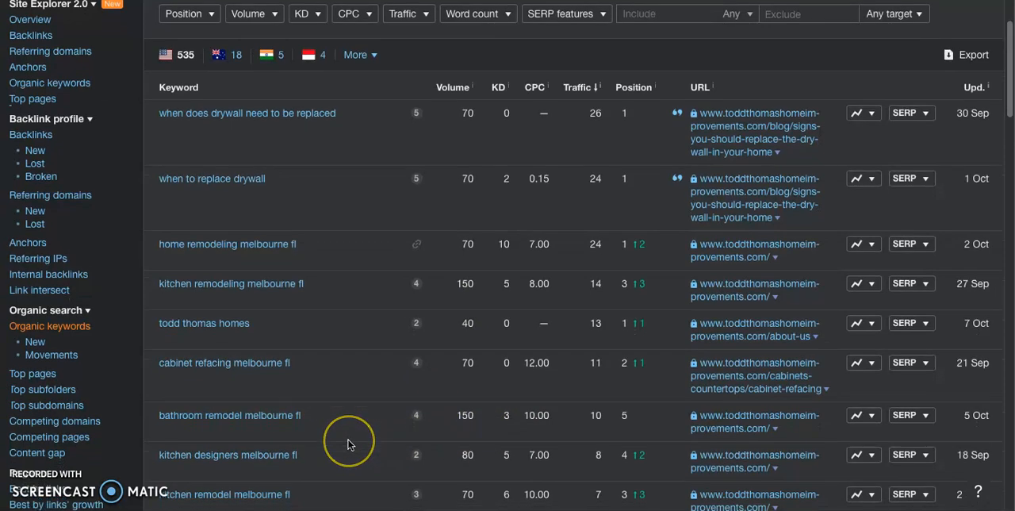
{"action": "scroll", "scroll_direction": "down", "scroll_amount": 3}
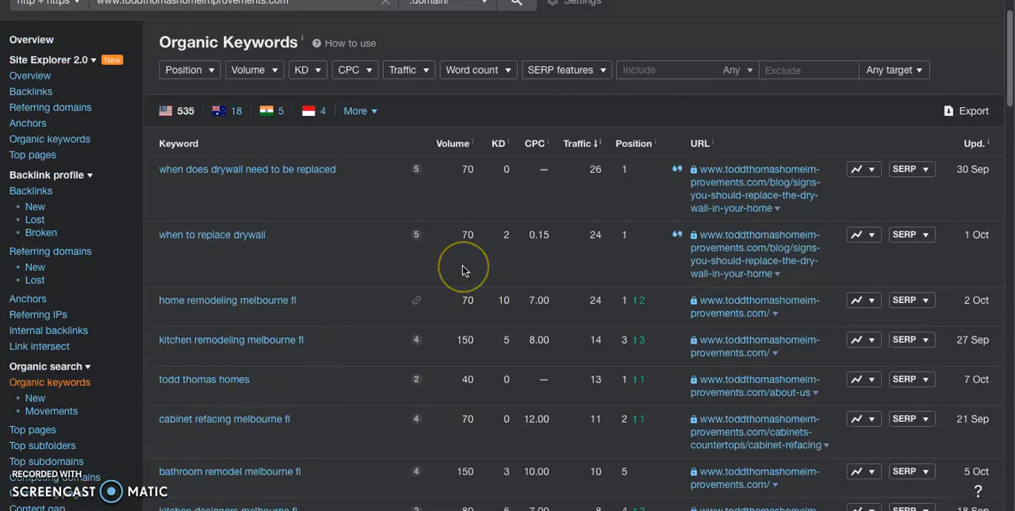
{"action": "mouse_move", "coordinate": [463, 270]}
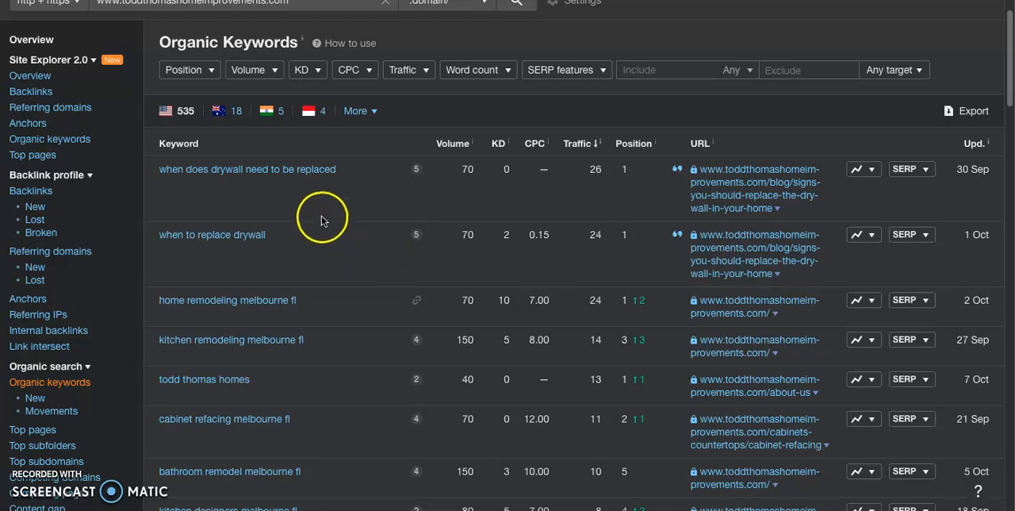
{"action": "mouse_move", "coordinate": [597, 83]}
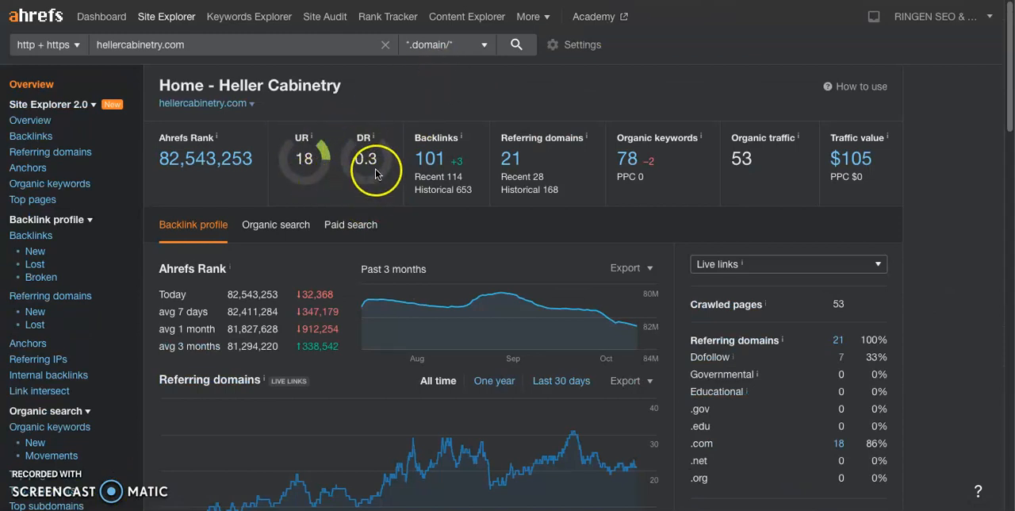
{"action": "mouse_move", "coordinate": [476, 193]}
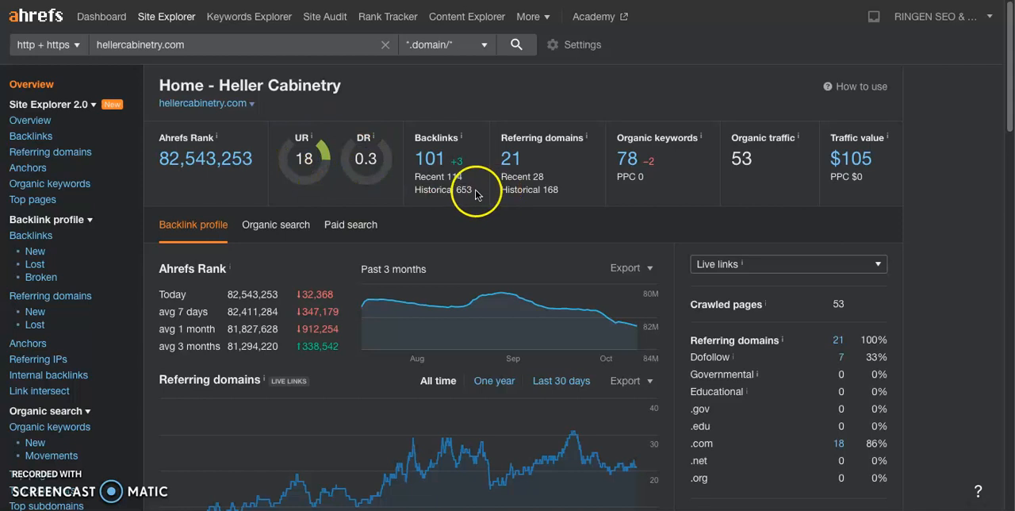
{"action": "mouse_move", "coordinate": [511, 184]}
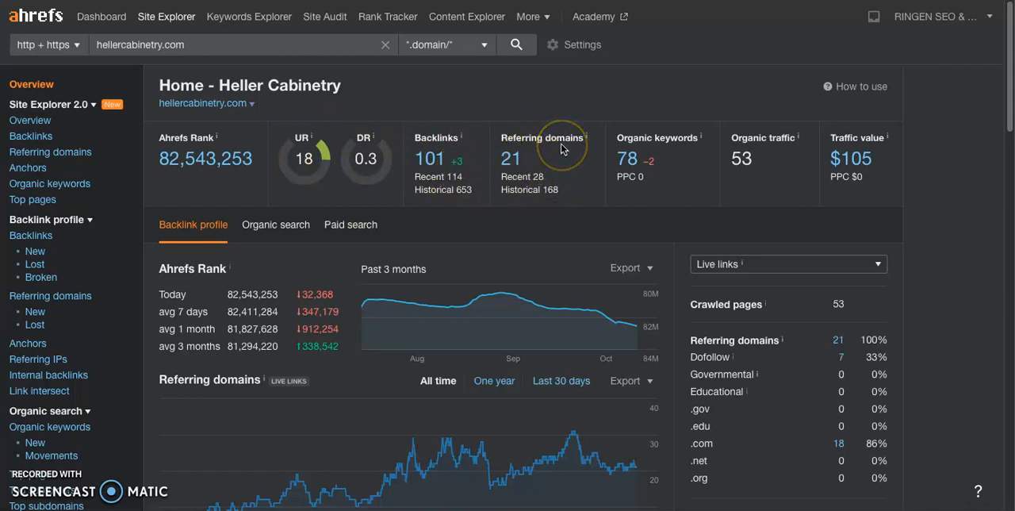
{"action": "mouse_move", "coordinate": [564, 165]}
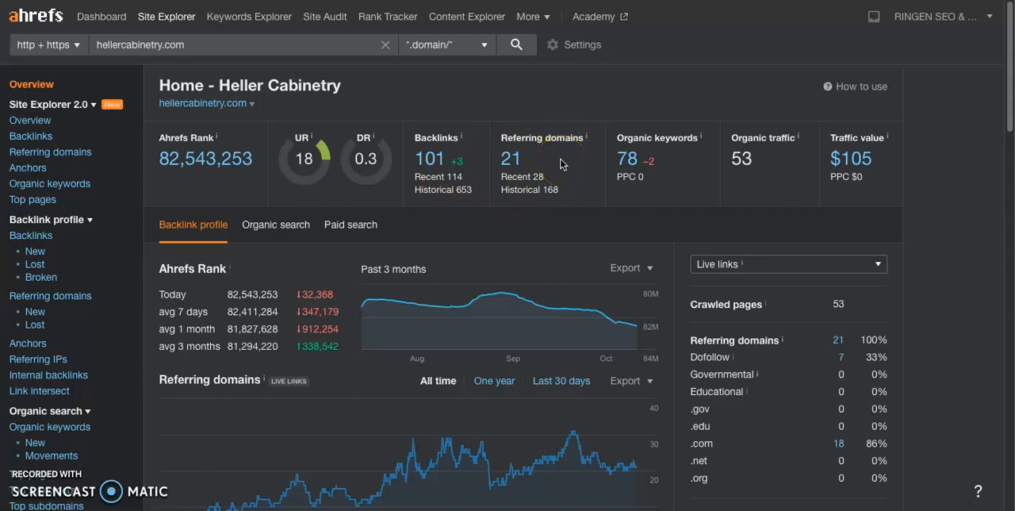
{"action": "mouse_move", "coordinate": [839, 351]}
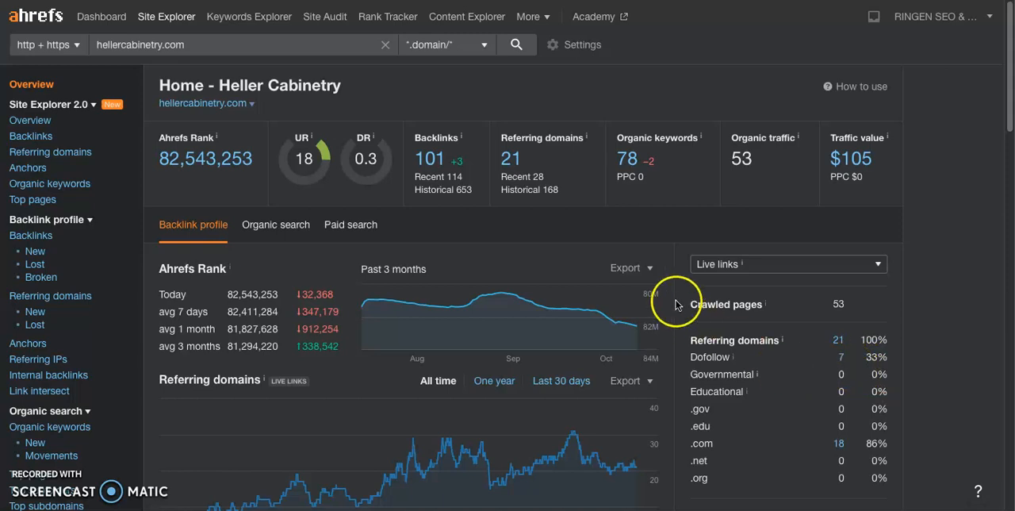
{"action": "mouse_move", "coordinate": [831, 365]}
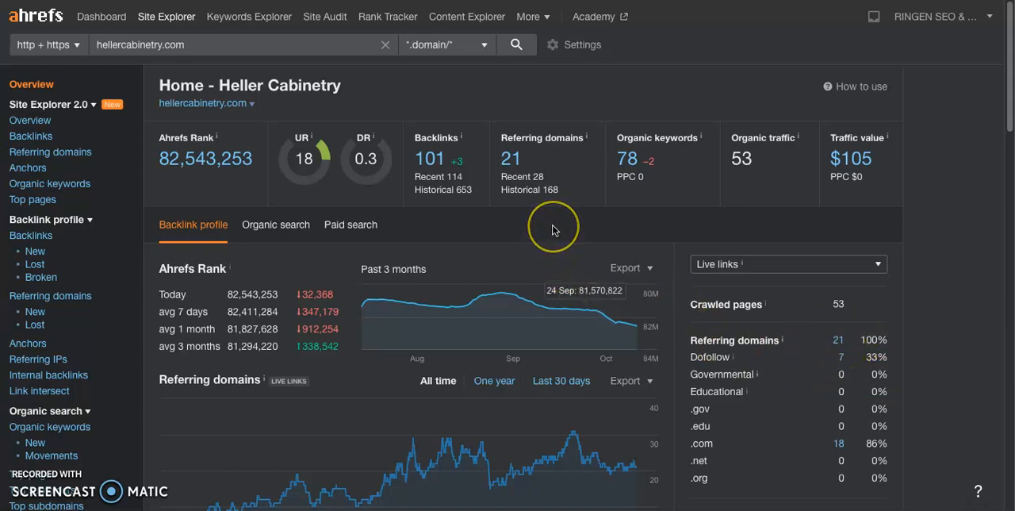
{"action": "mouse_move", "coordinate": [552, 232]}
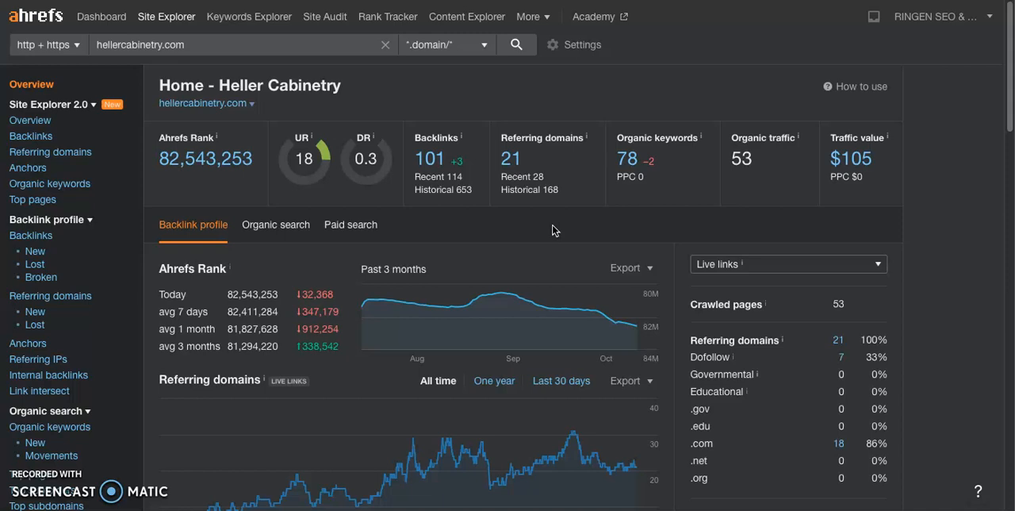
{"action": "mouse_move", "coordinate": [540, 229]}
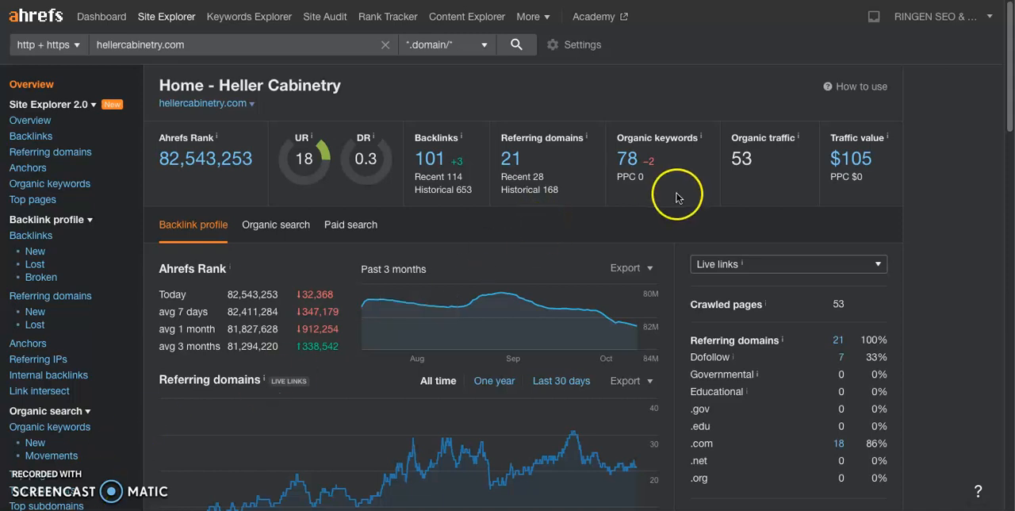
{"action": "mouse_move", "coordinate": [683, 143]}
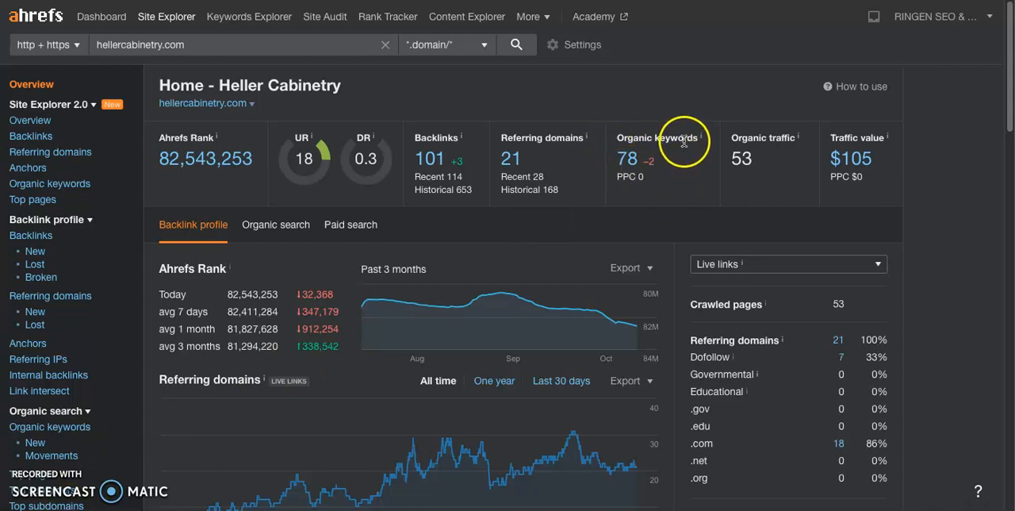
{"action": "mouse_move", "coordinate": [776, 134]}
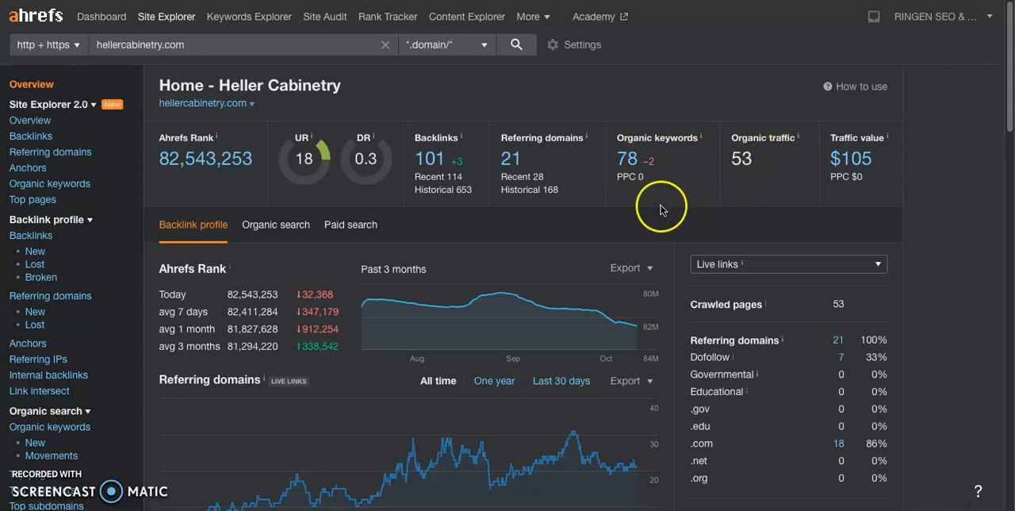
{"action": "mouse_move", "coordinate": [600, 234]}
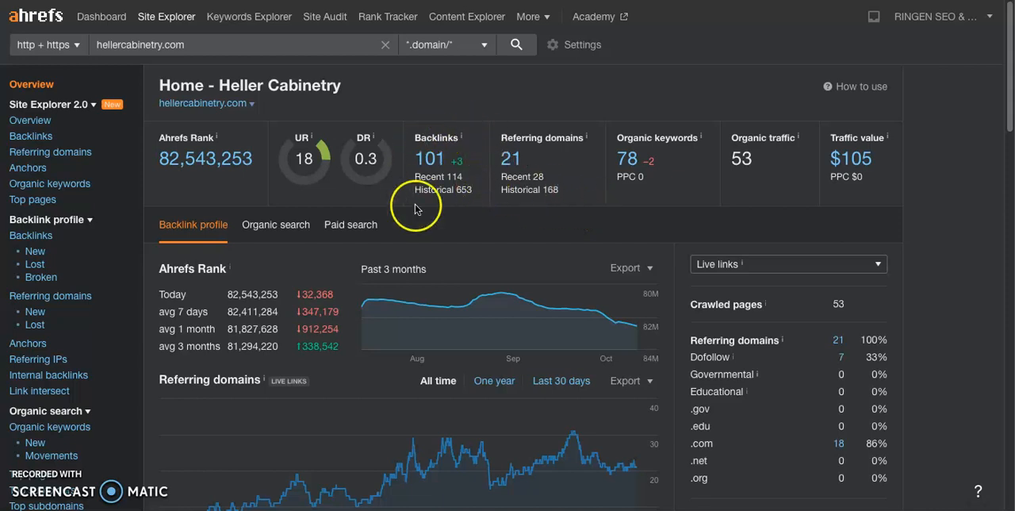
{"action": "mouse_move", "coordinate": [666, 207]}
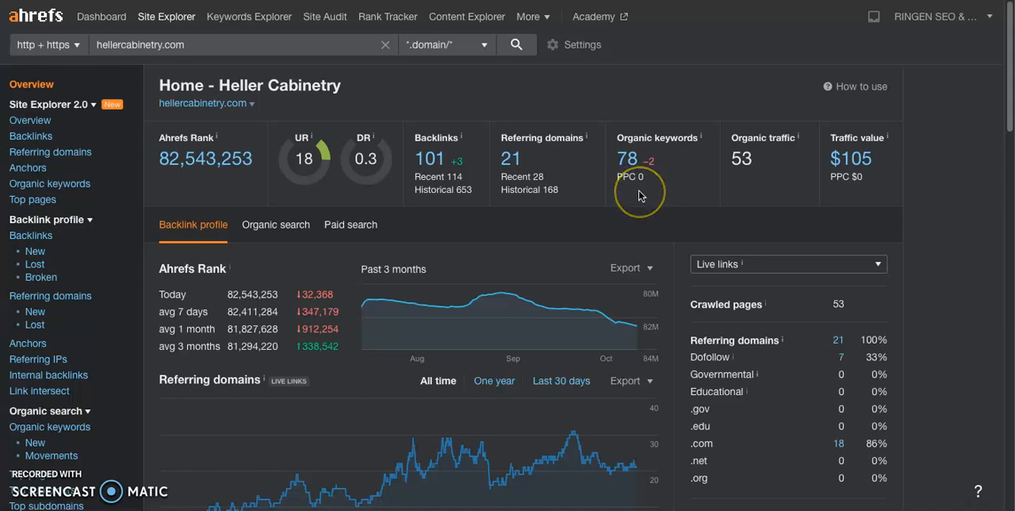
{"action": "mouse_move", "coordinate": [538, 209]}
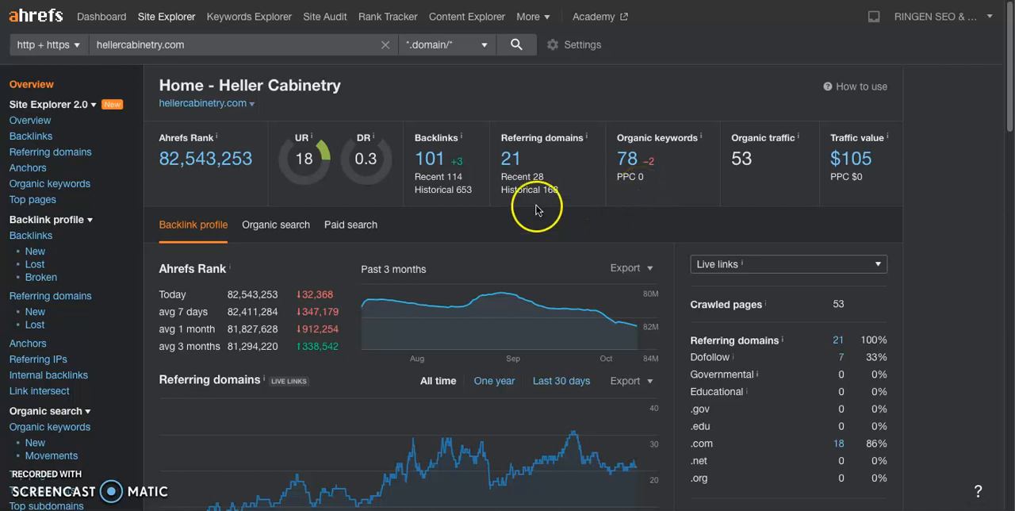
{"action": "mouse_move", "coordinate": [393, 214]}
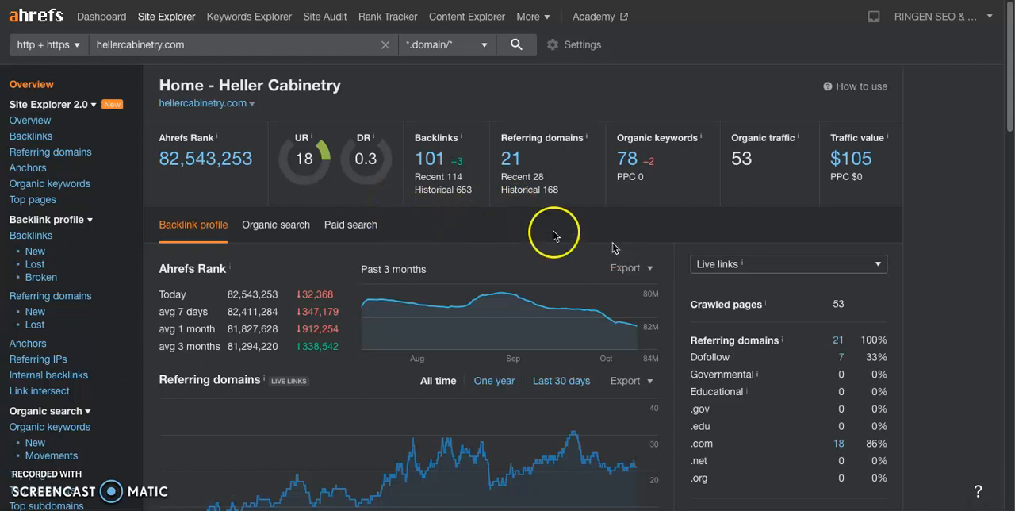
{"action": "mouse_move", "coordinate": [522, 230]}
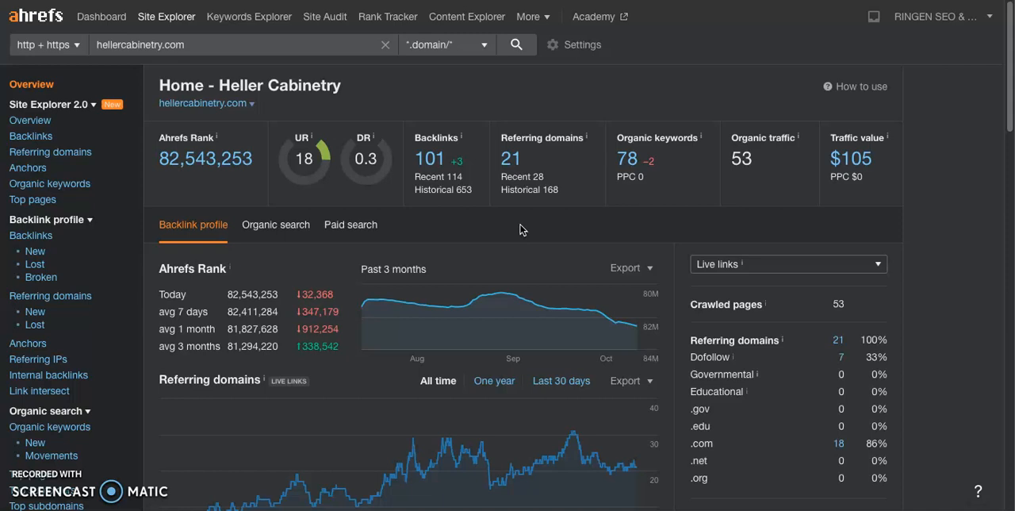
{"action": "mouse_move", "coordinate": [438, 93]}
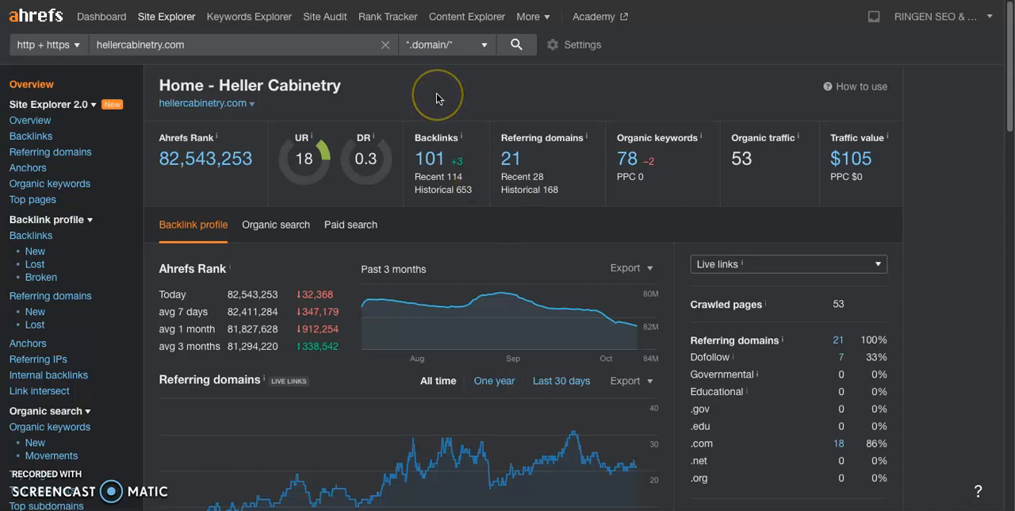
{"action": "mouse_move", "coordinate": [130, 506]}
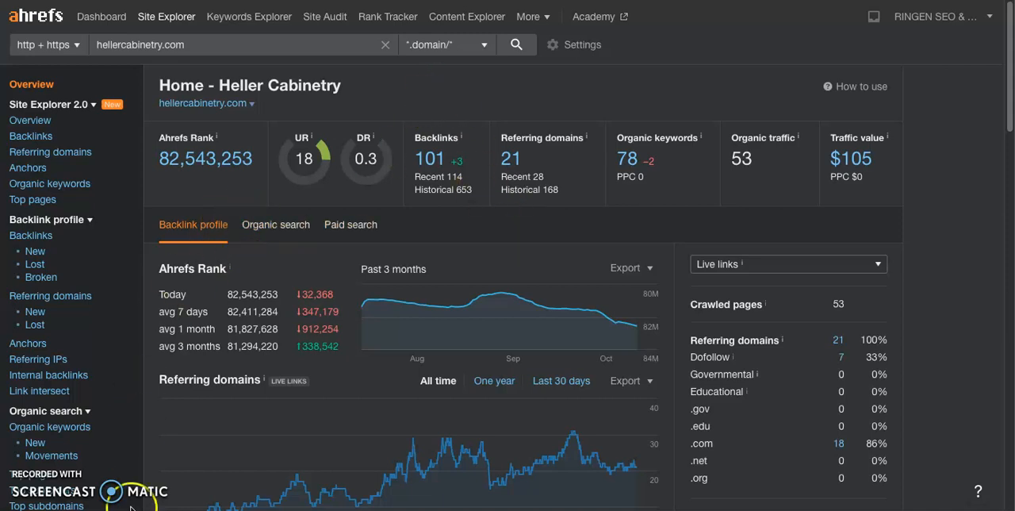